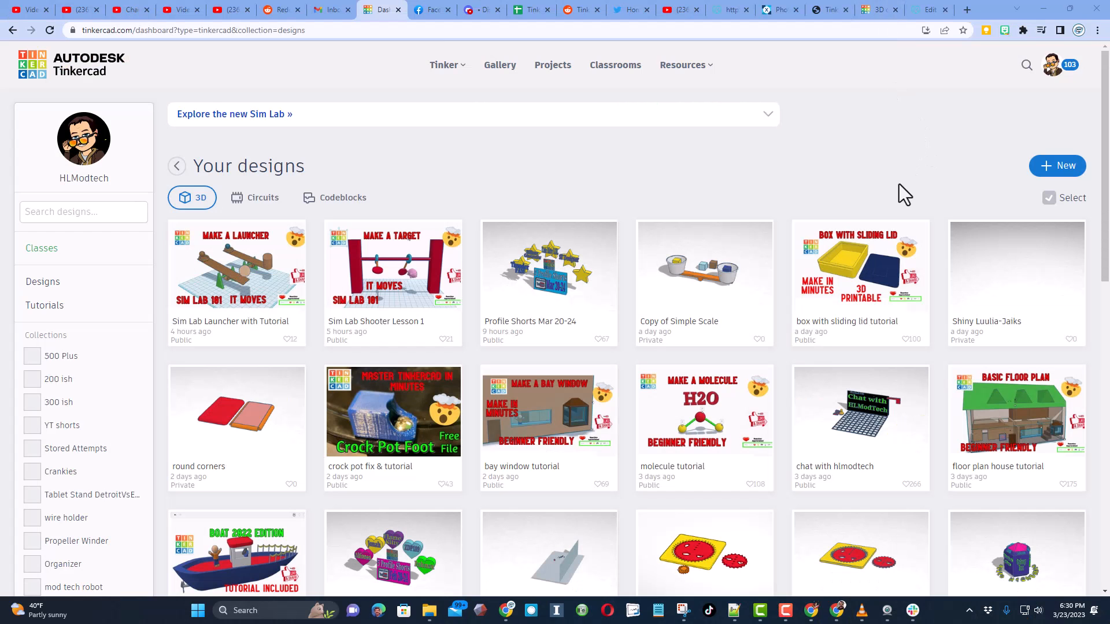
Create a new 3D design and rename it 'spiral slide'.
click(1057, 166)
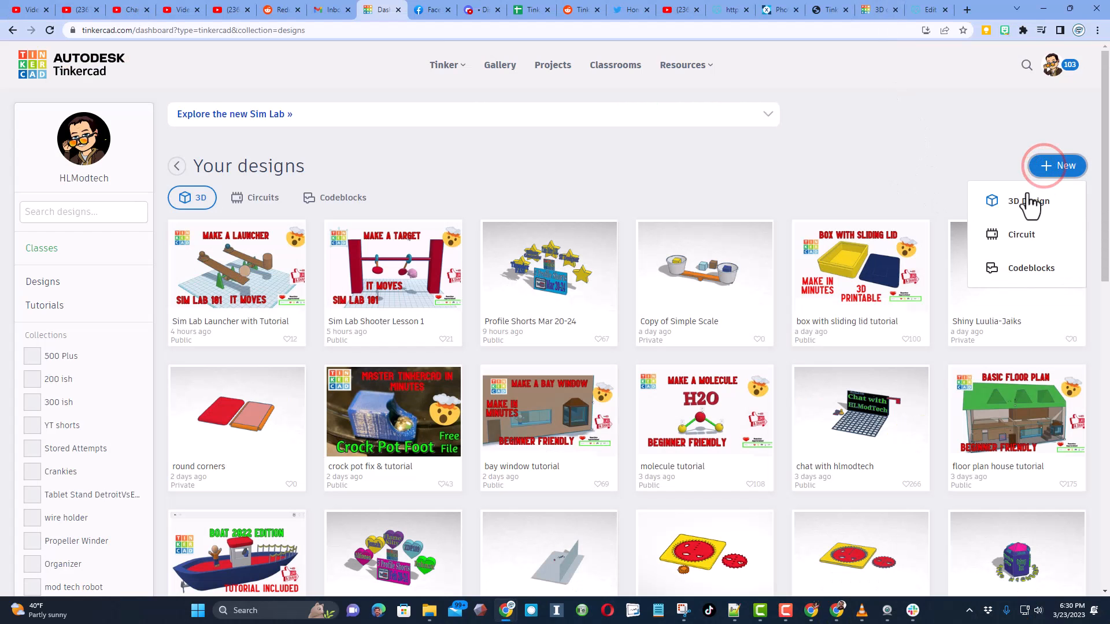
click(1026, 201)
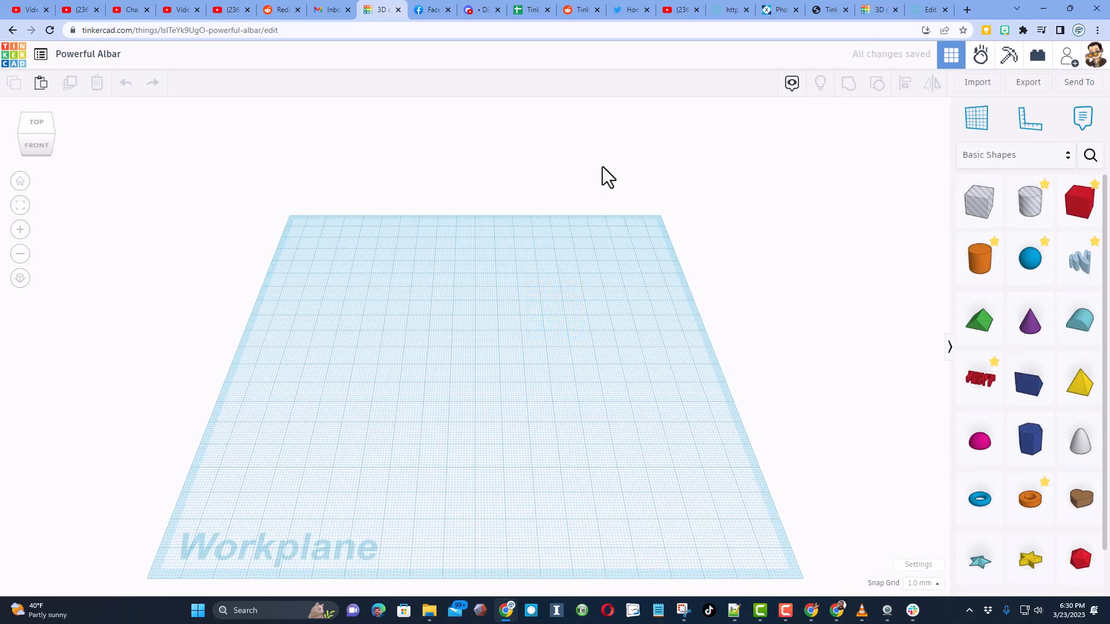
click(88, 54)
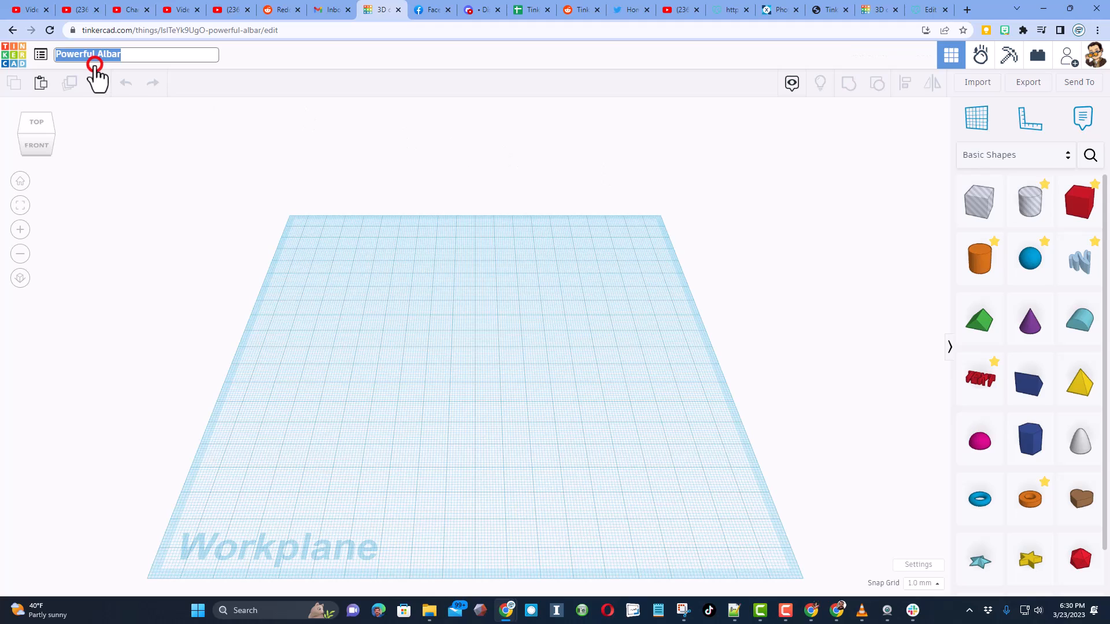
text(spiral slide)
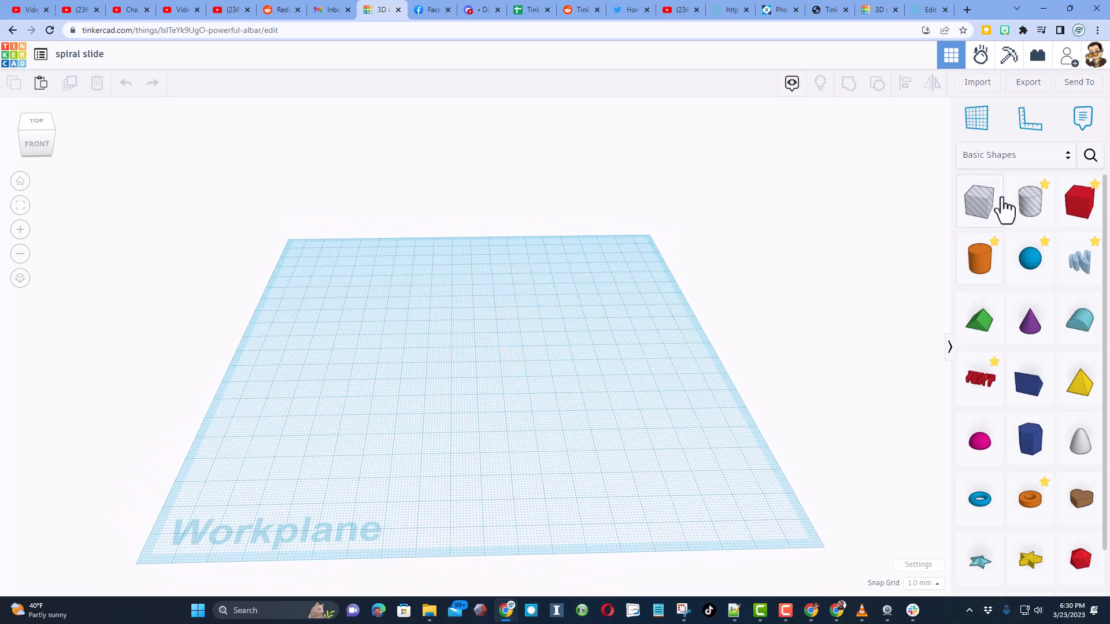
Add an enlarged Spring shape and cut a raised hole copy from it to form an open spiral chute.
click(1089, 155)
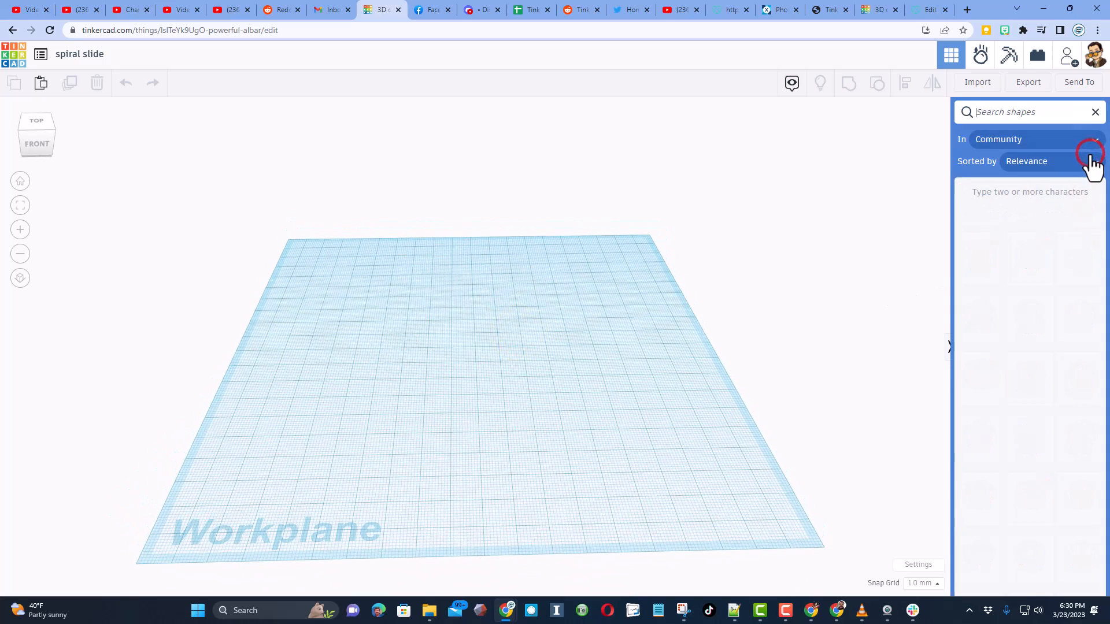
text(spring)
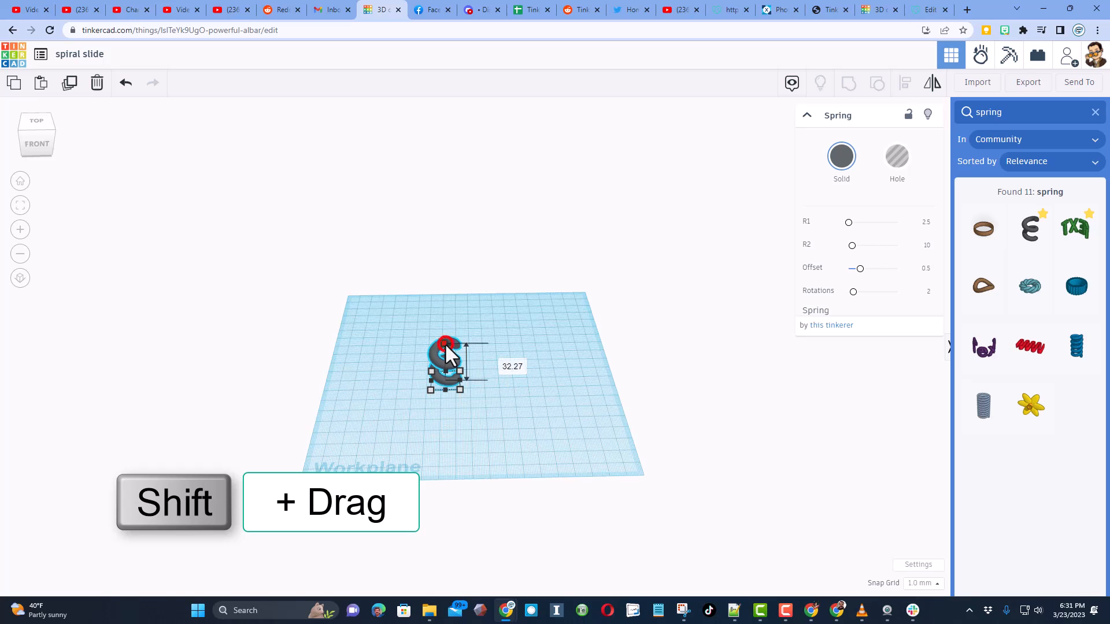
drag(447, 349, 436, 176)
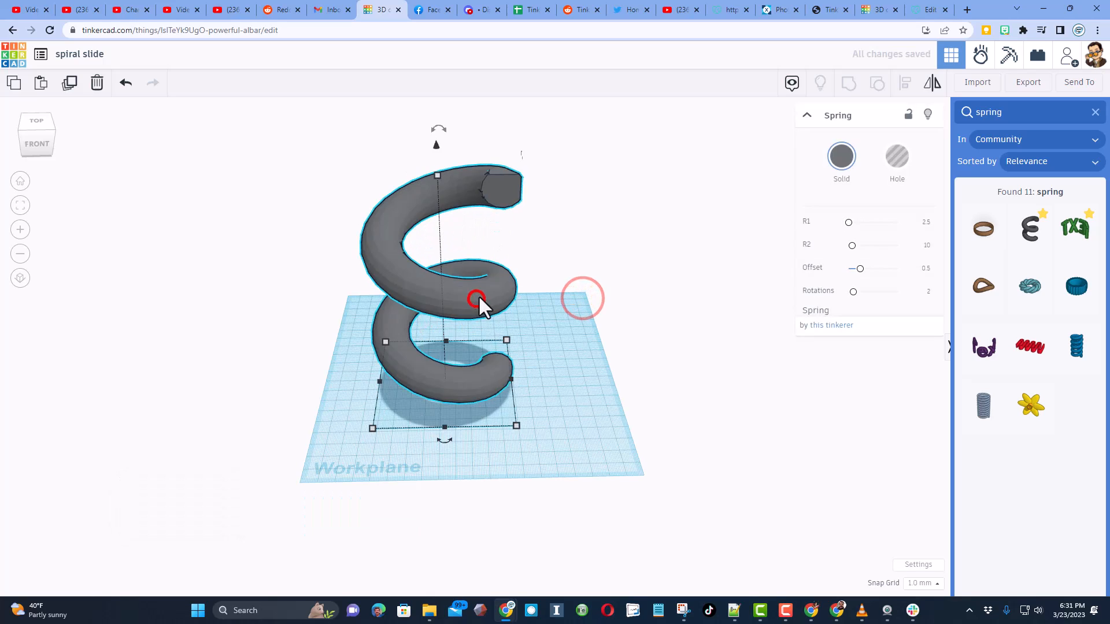
key(ctrl+d)
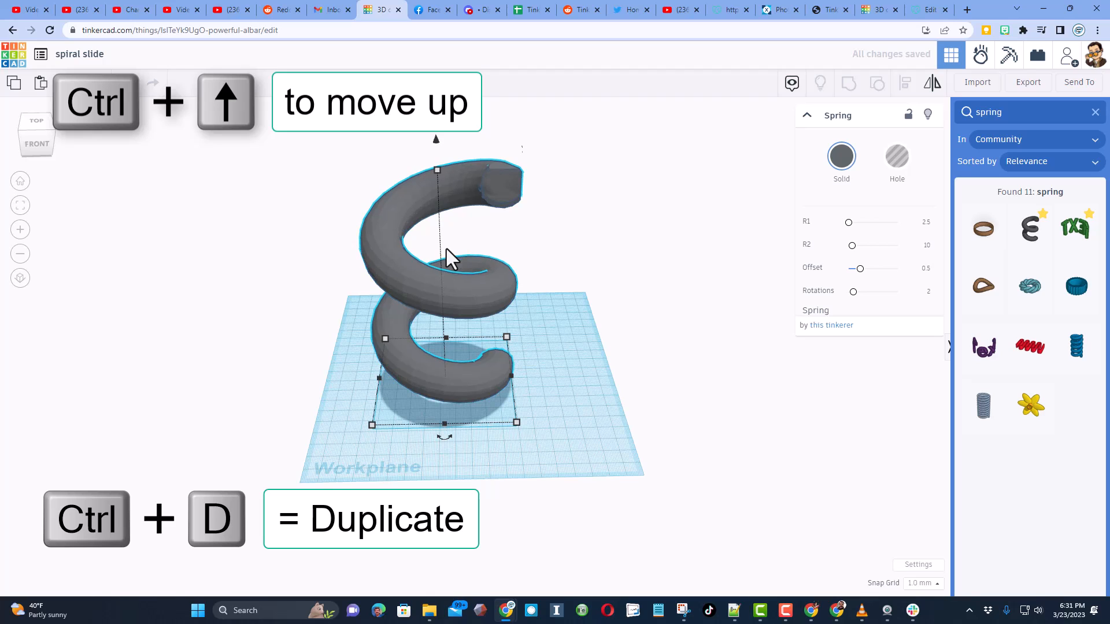
click(897, 155)
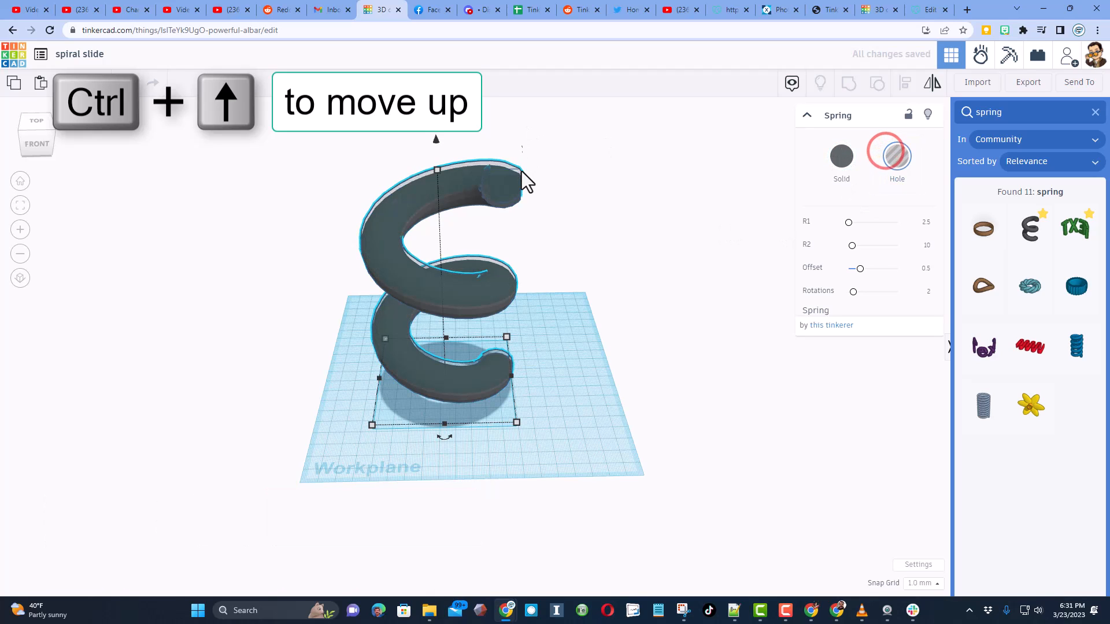
key(ctrl+g)
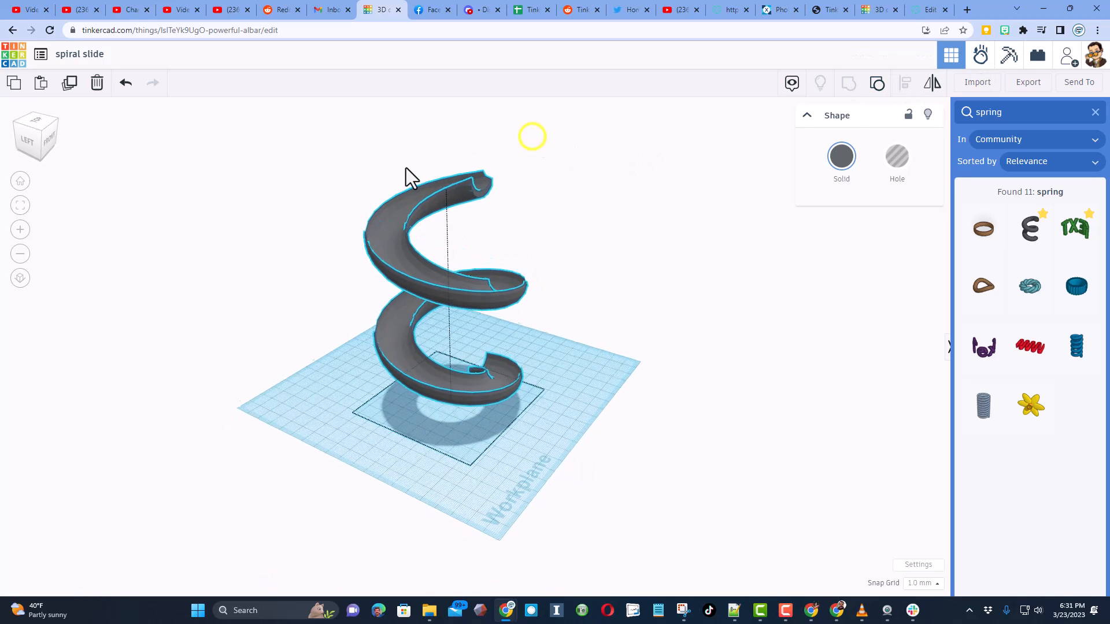
Place a vertical custom workplane against the spiral's upper end, then return to Basic Shapes.
click(457, 298)
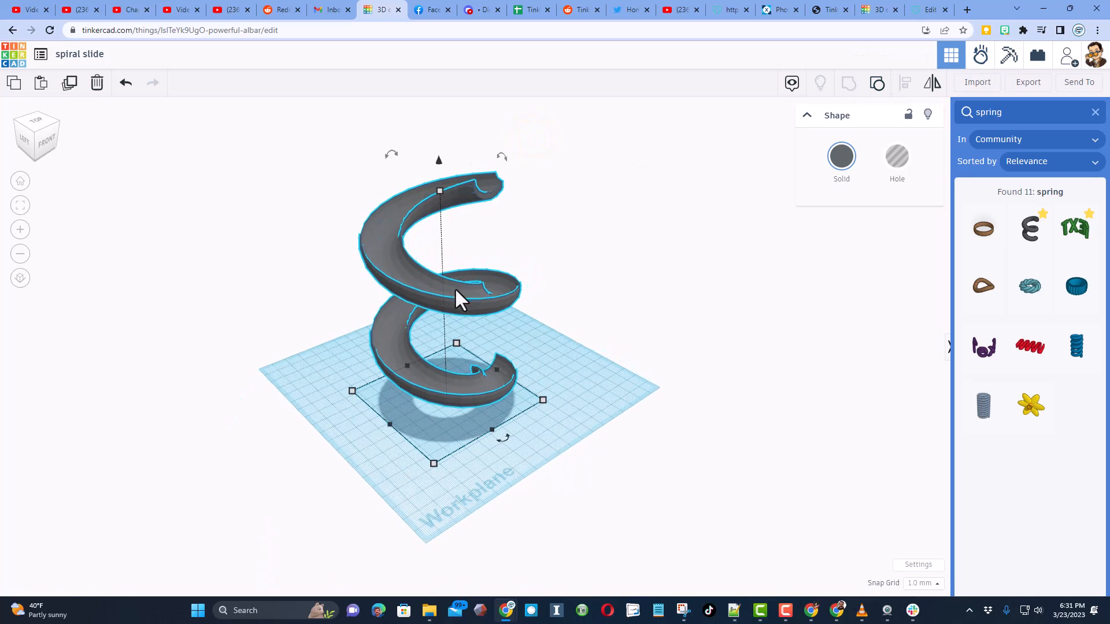
drag(457, 297, 545, 234)
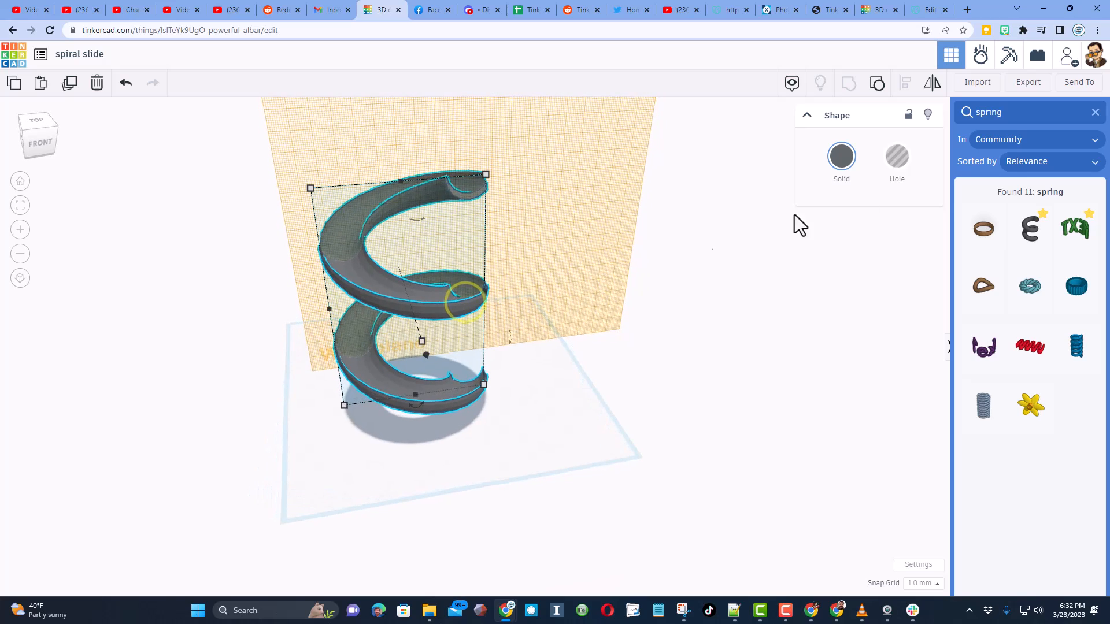
click(1081, 117)
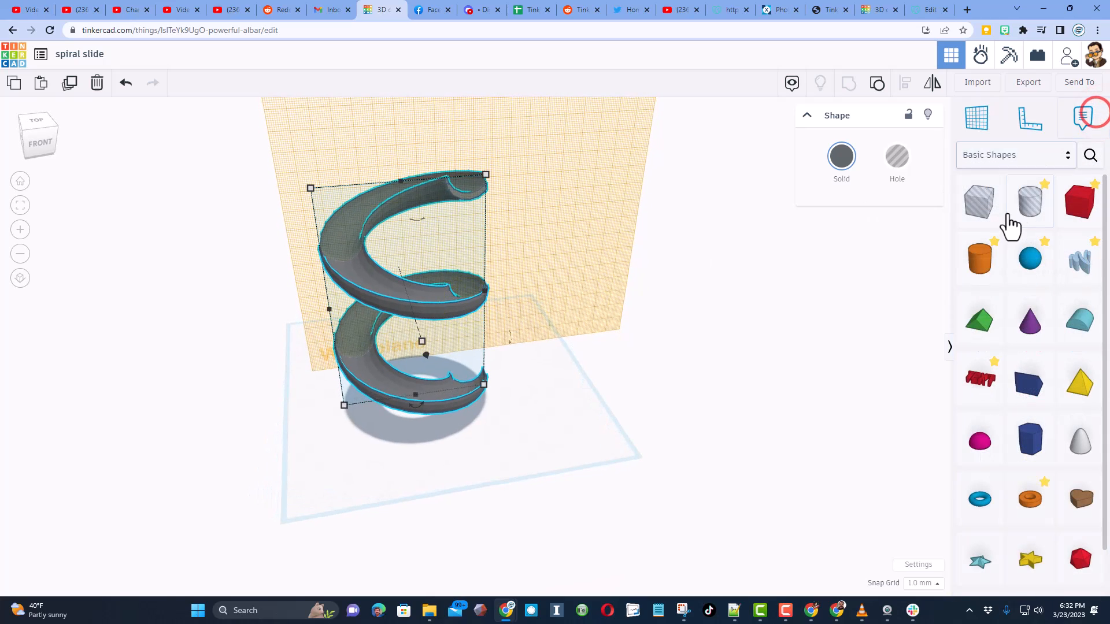
Build a long hollow red box trough extending from the spiral chute's top end.
click(1079, 203)
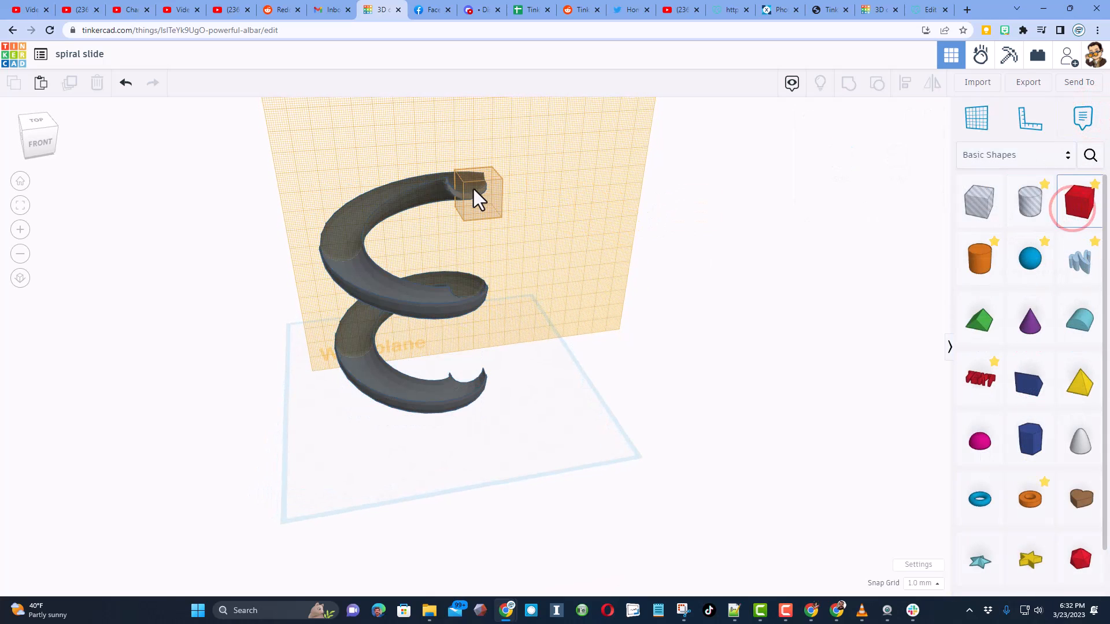
click(476, 196)
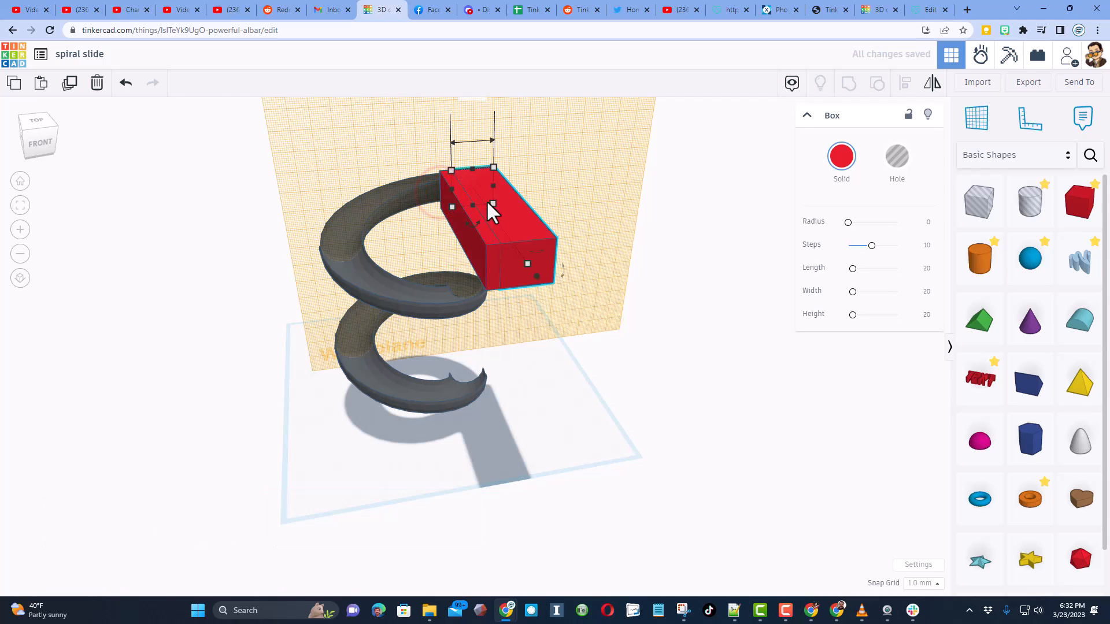
drag(493, 212, 492, 194)
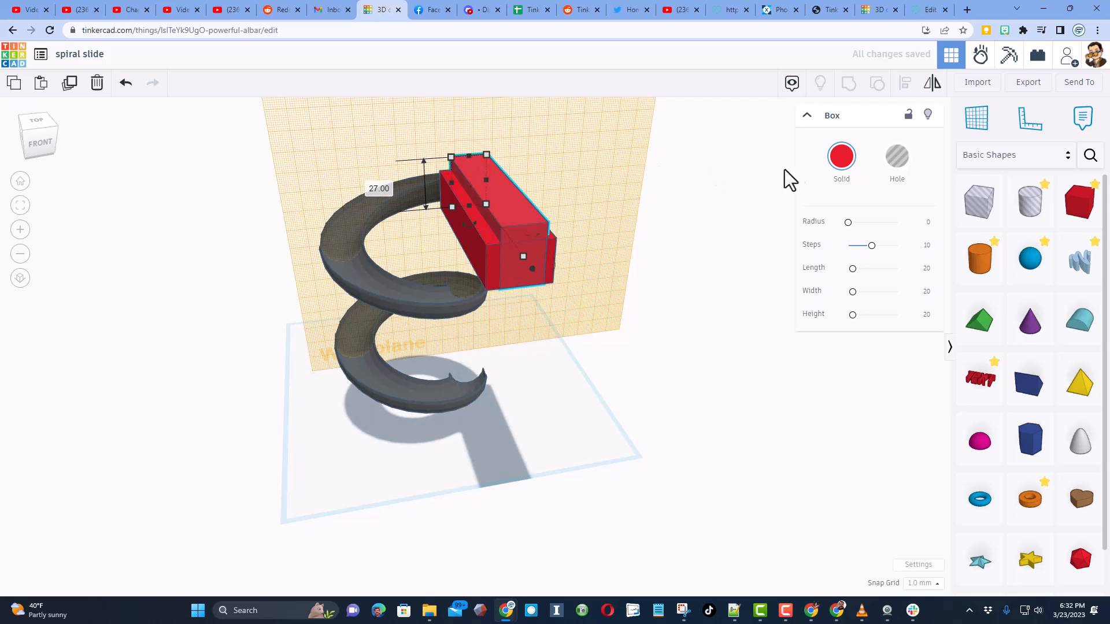
click(896, 156)
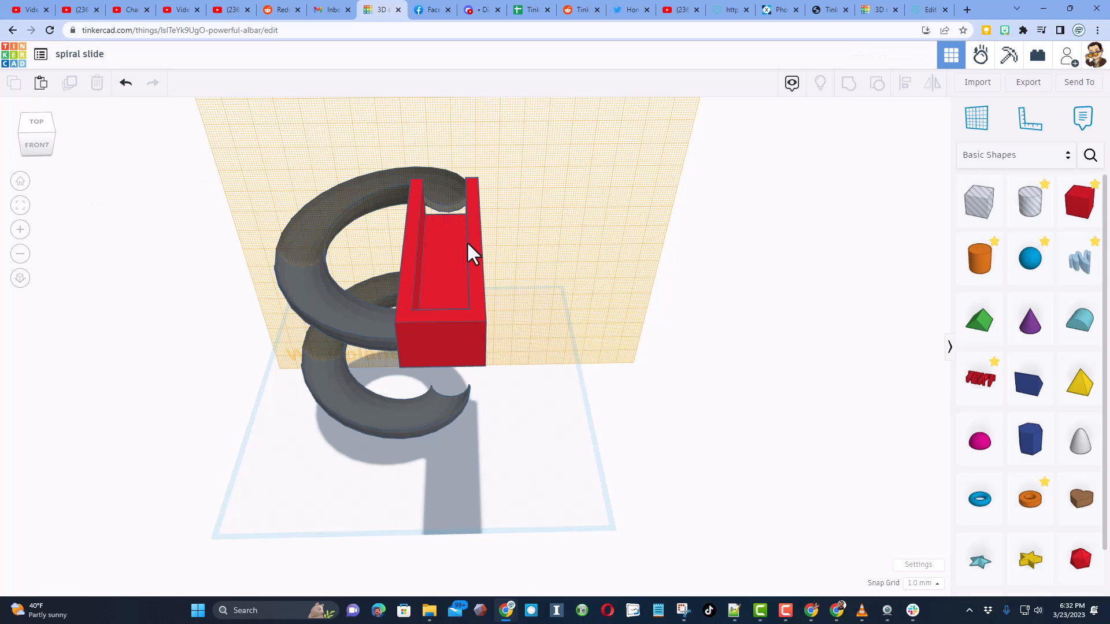
click(439, 269)
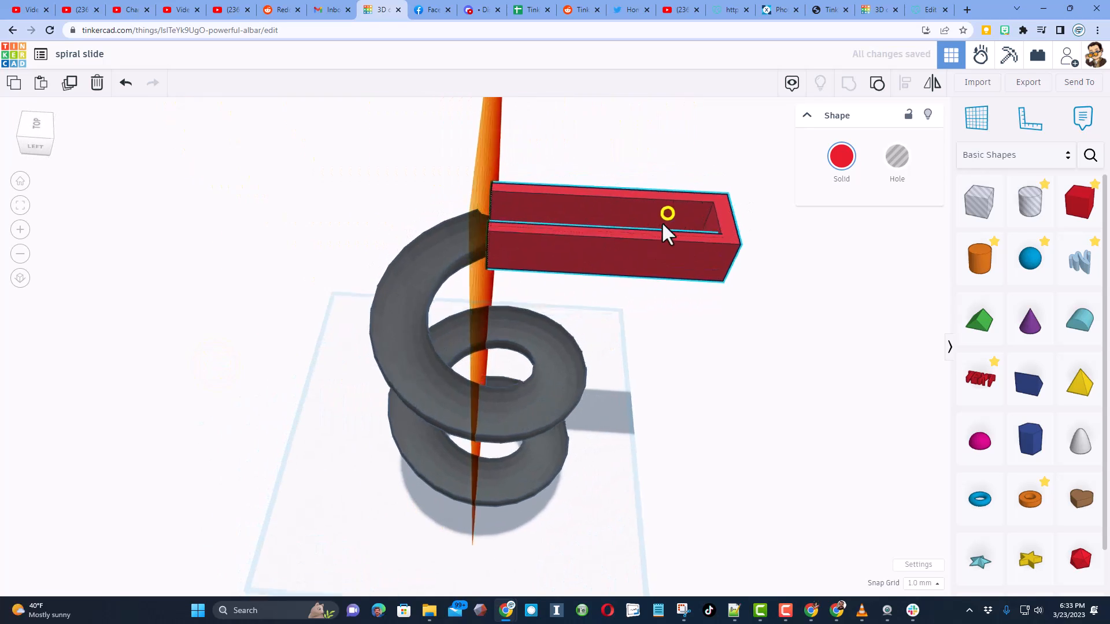
Fit a green wedge and a scaled blue ball inside the far end of the launch box.
drag(665, 234, 715, 311)
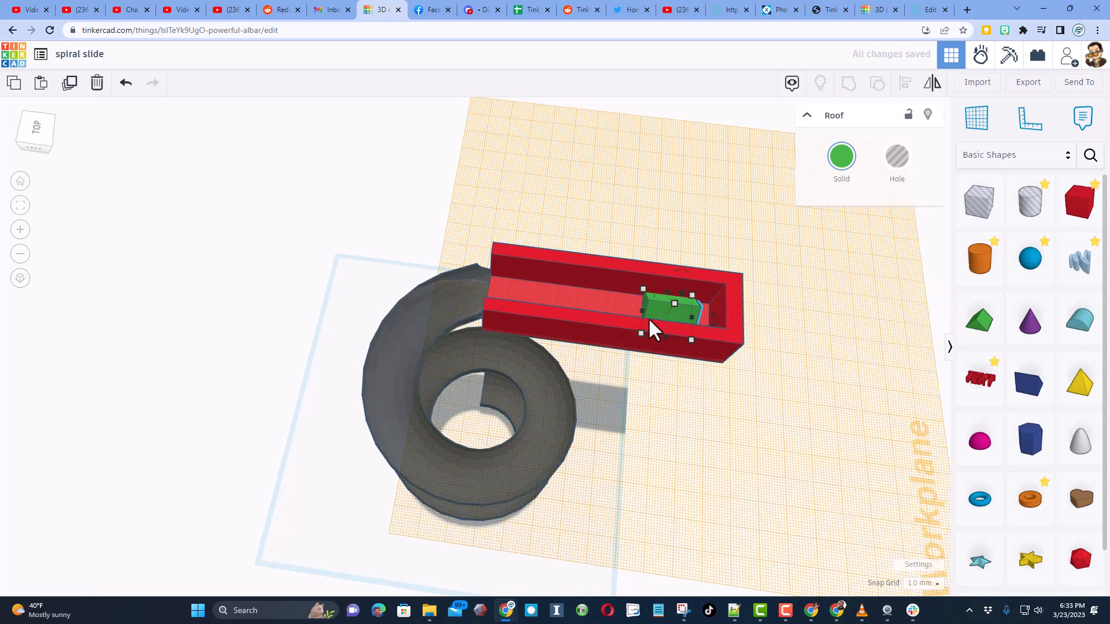
mouse_move(715, 333)
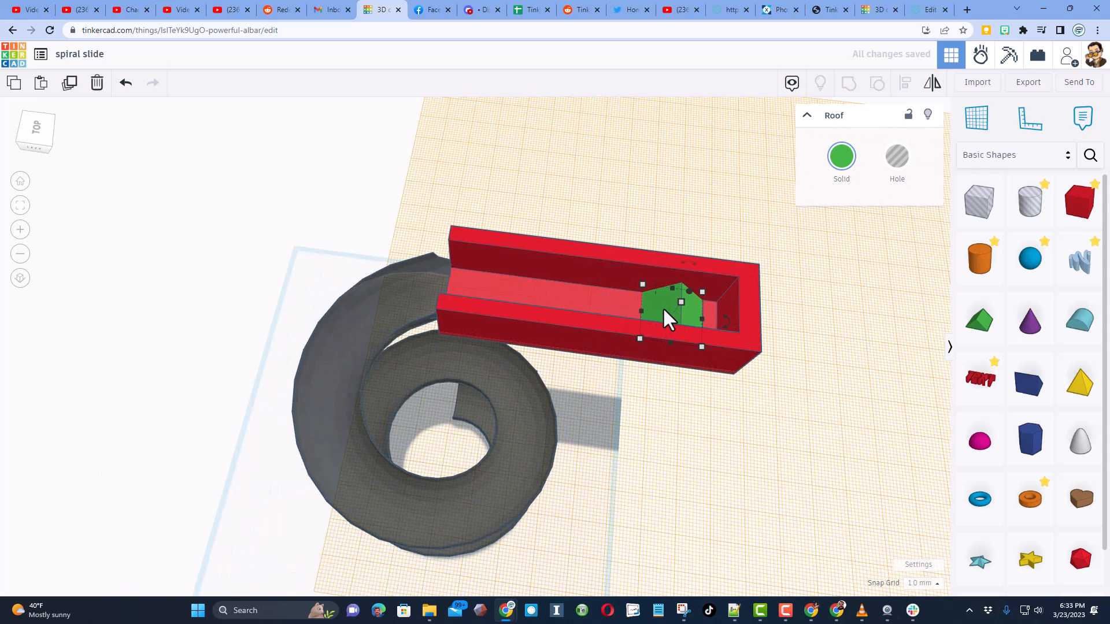
drag(669, 304, 717, 308)
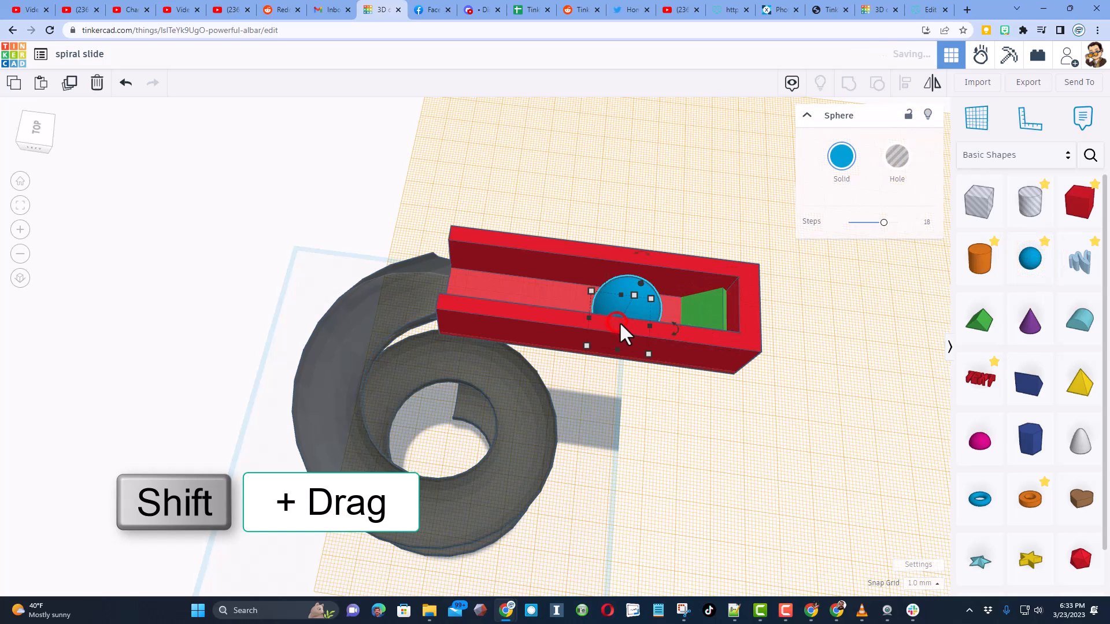
drag(633, 295, 629, 314)
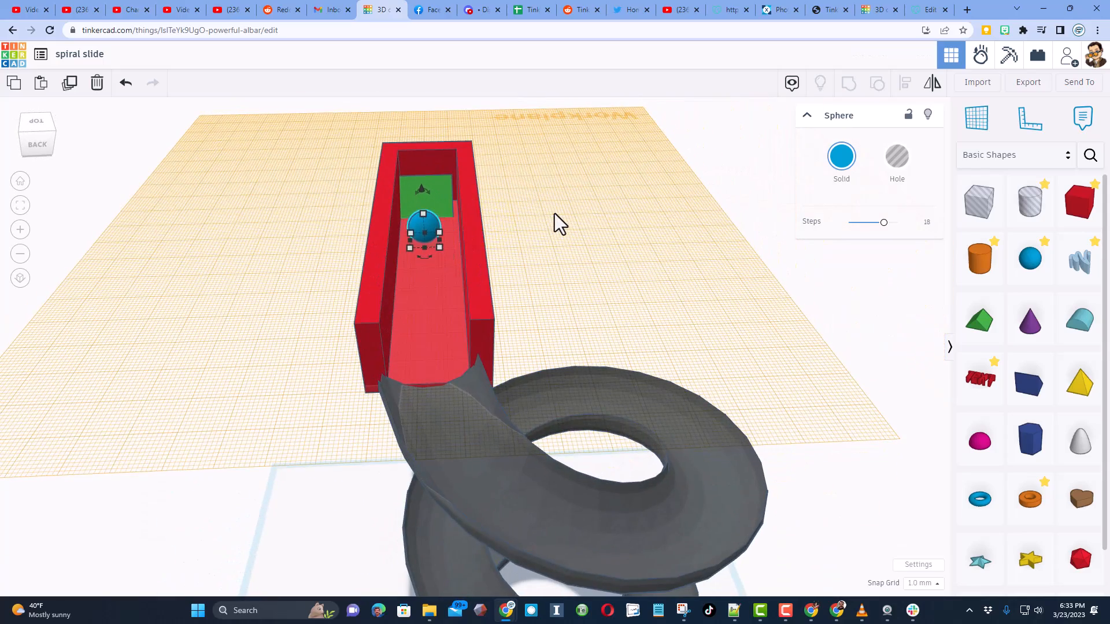
key(Ctrl+Up)
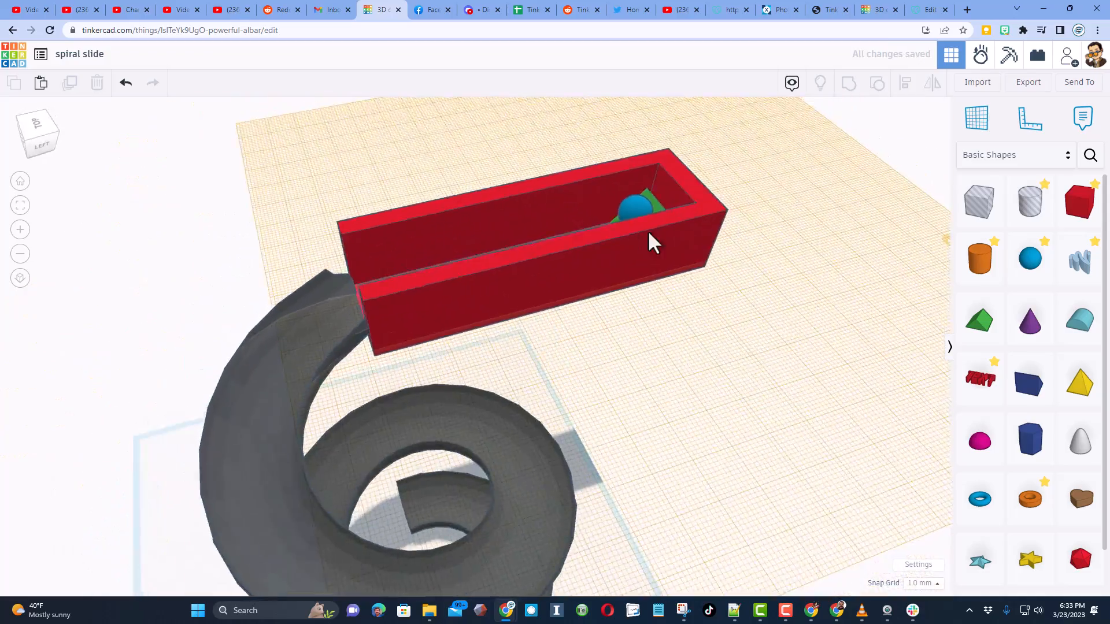
drag(651, 237, 673, 300)
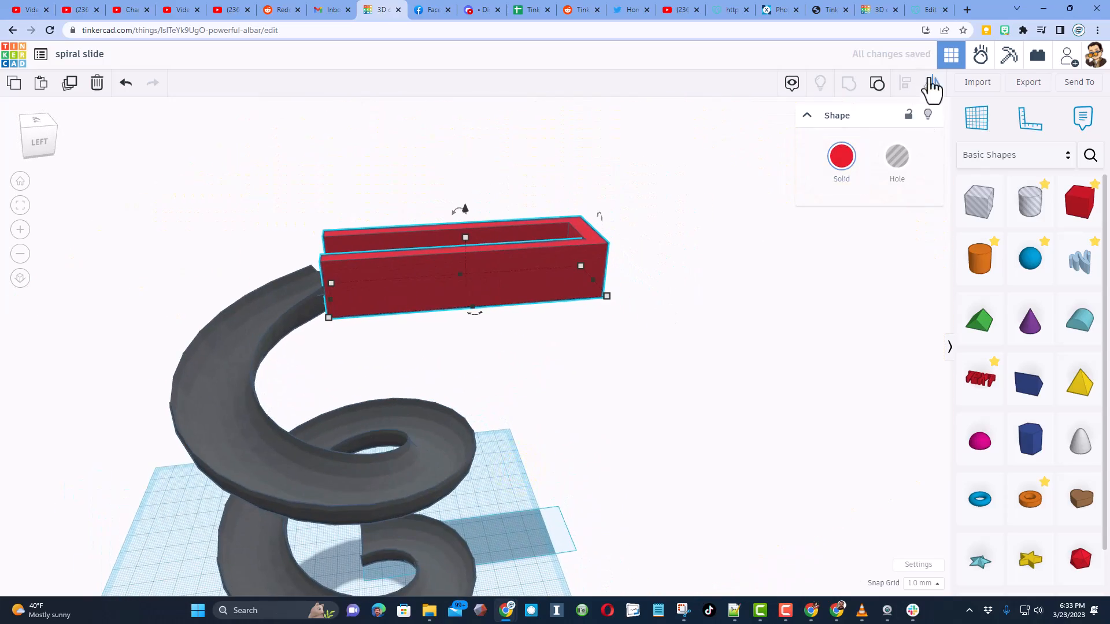
Enter Sim Lab, make the spiral static, and set the launch box to dark grey rubber.
click(979, 54)
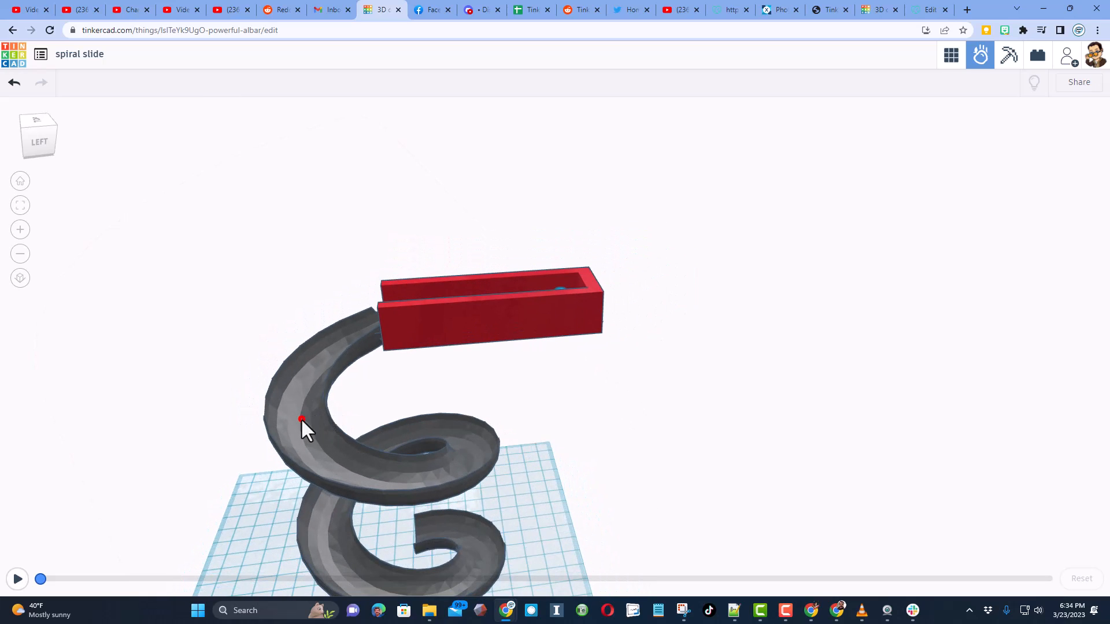
click(300, 420)
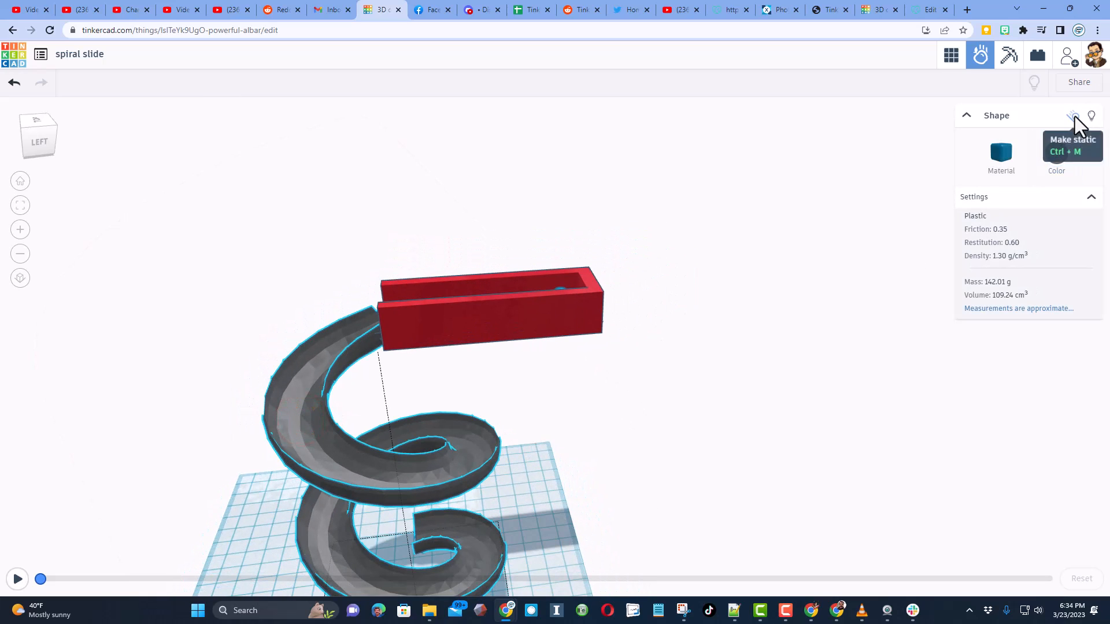
click(1073, 116)
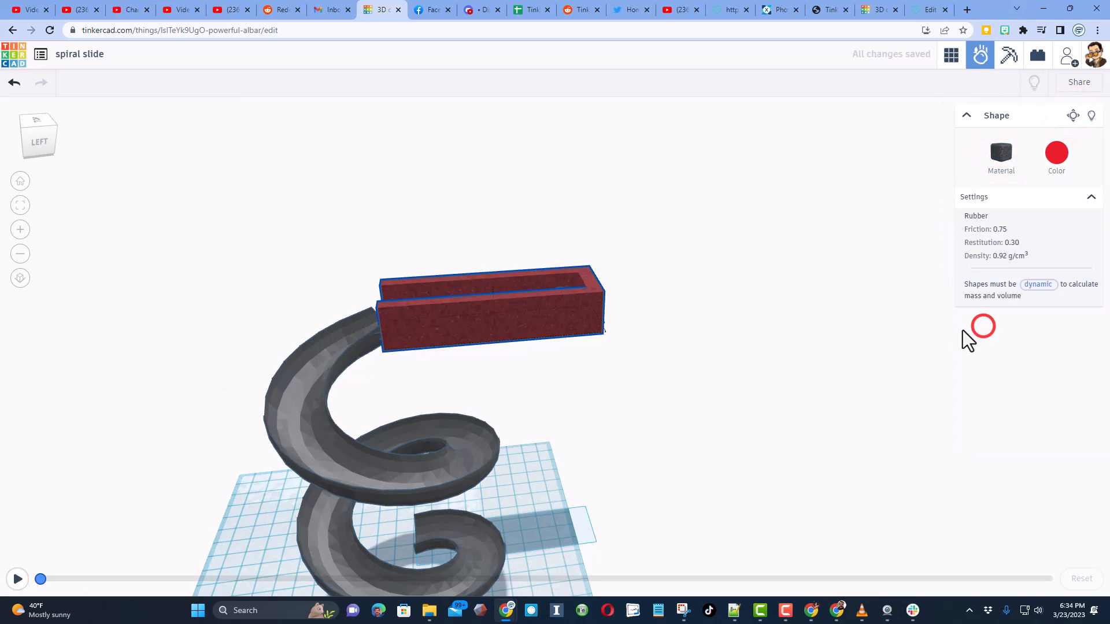
click(1055, 151)
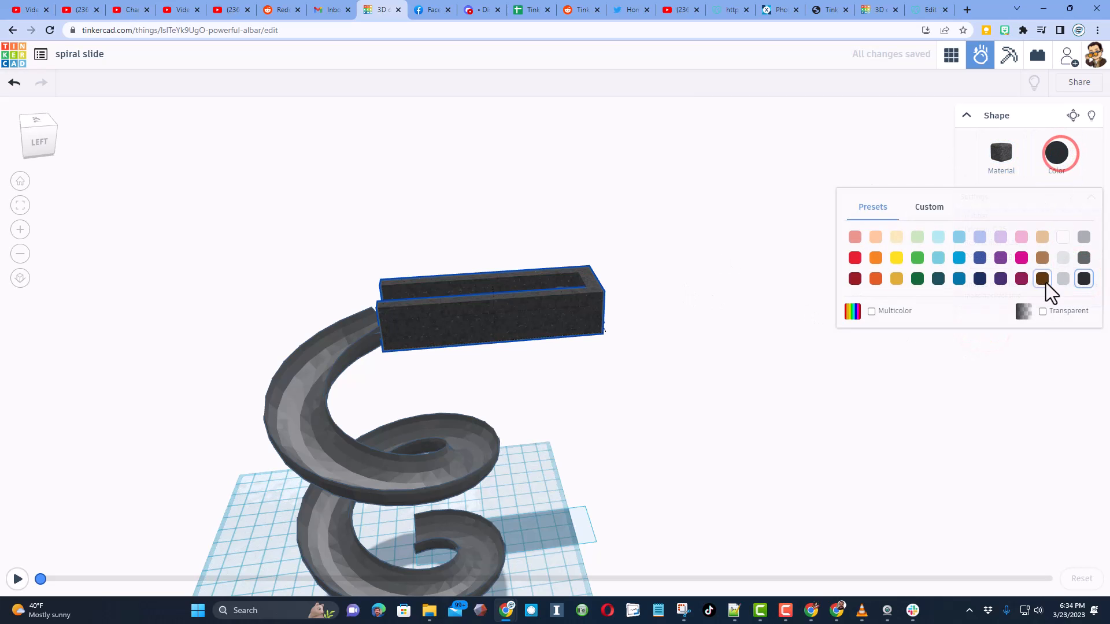
click(1041, 311)
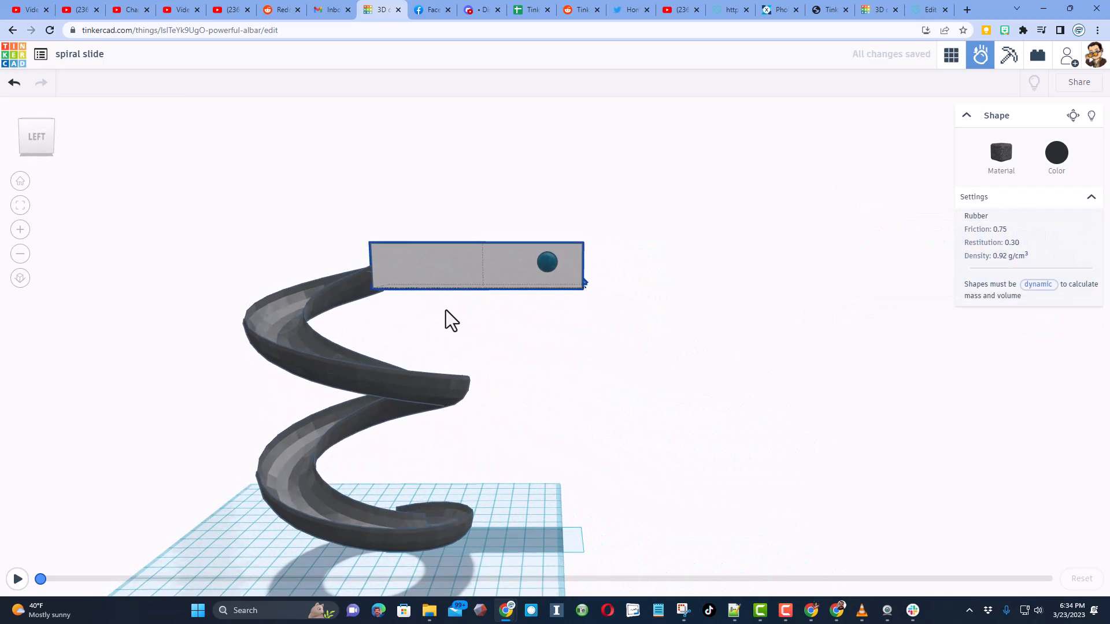
click(17, 579)
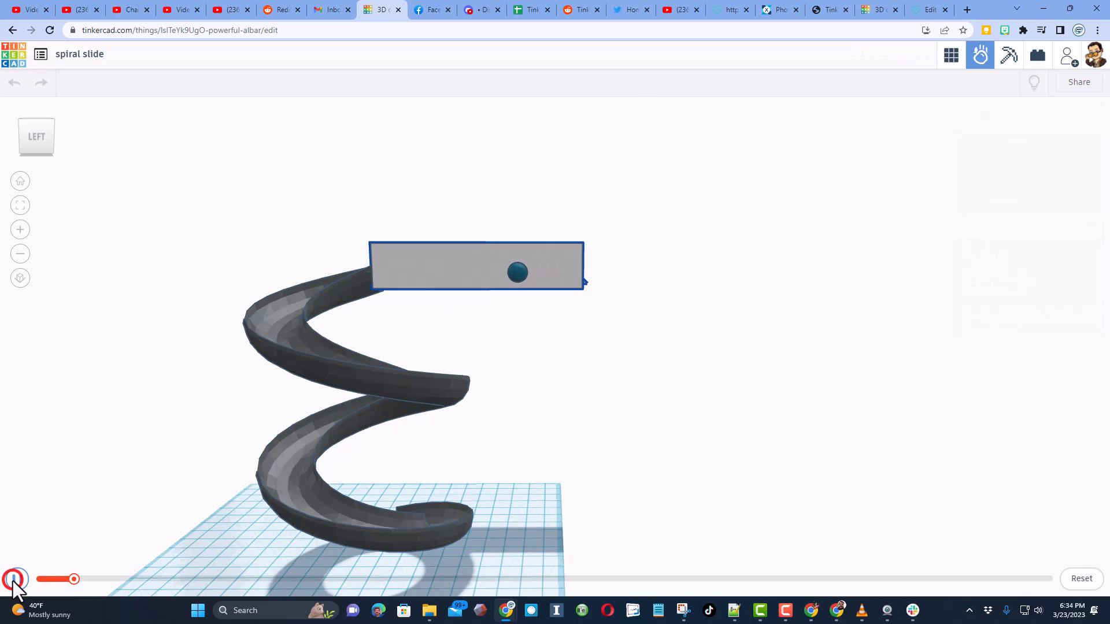
click(14, 579)
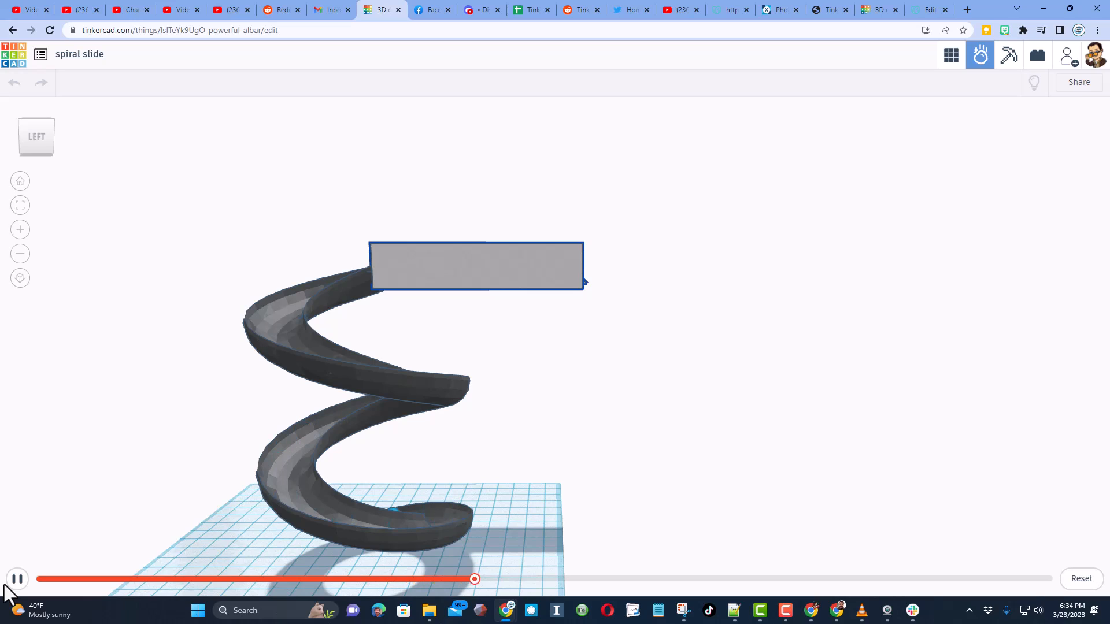
click(17, 579)
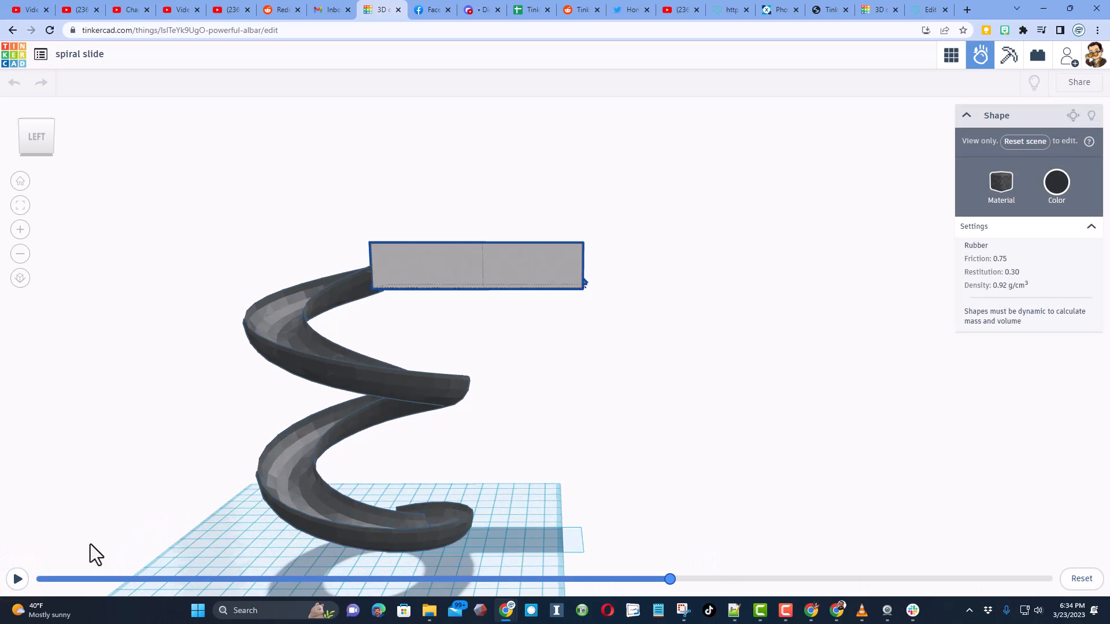
click(17, 579)
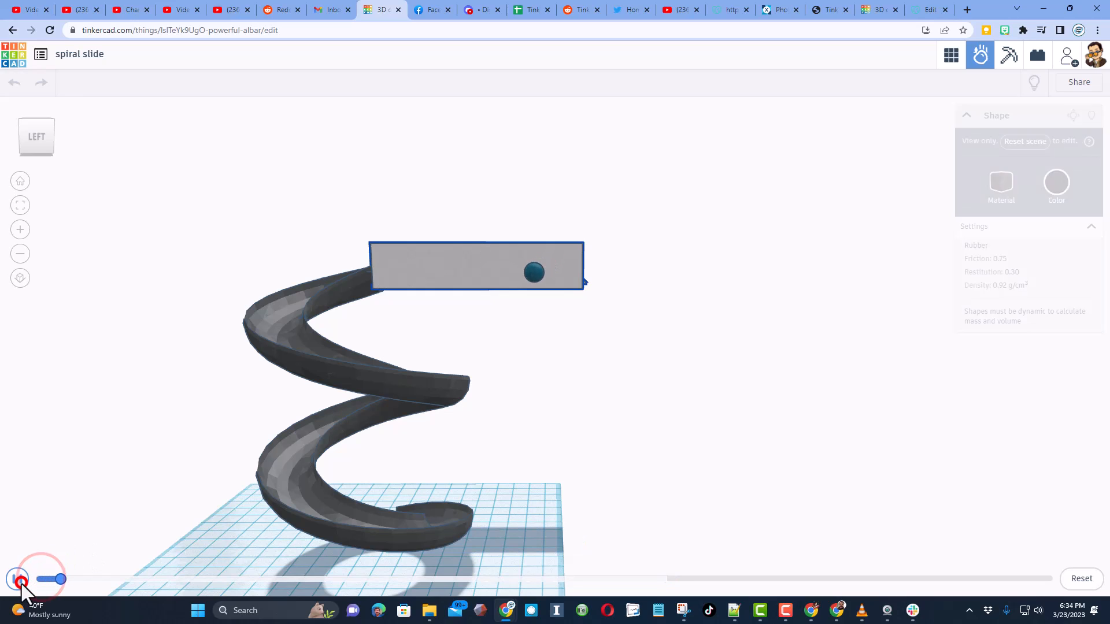
click(20, 579)
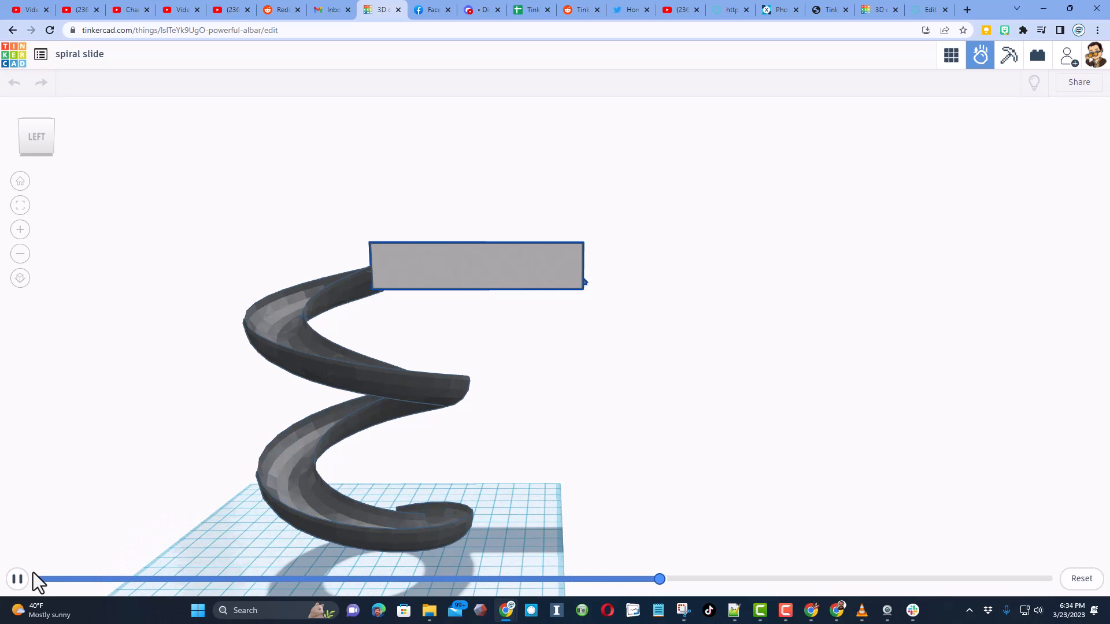
click(17, 578)
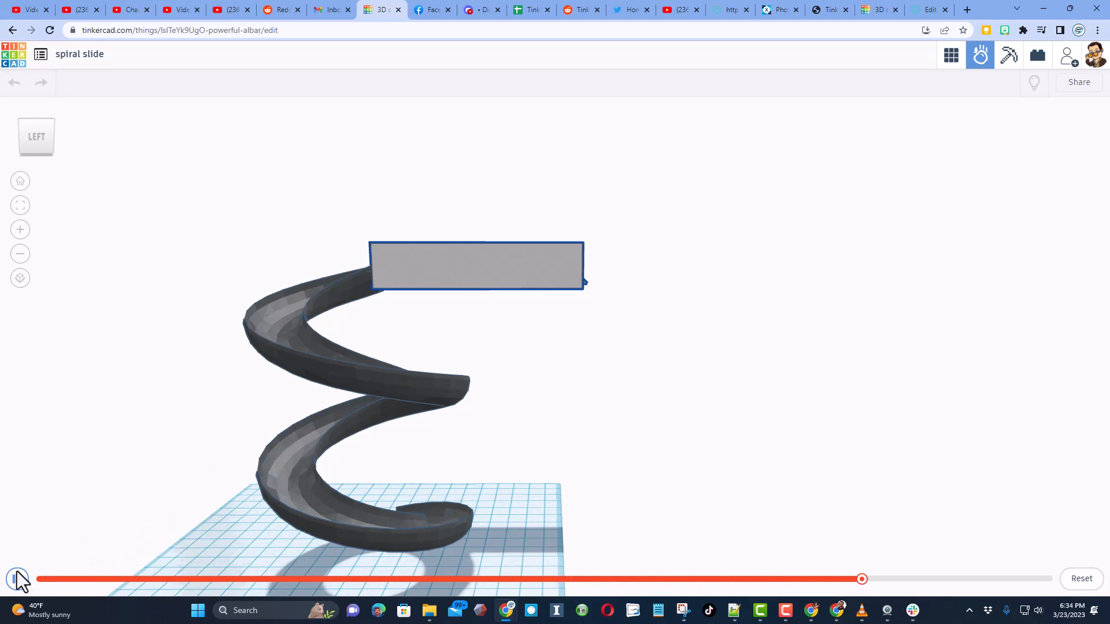
click(18, 578)
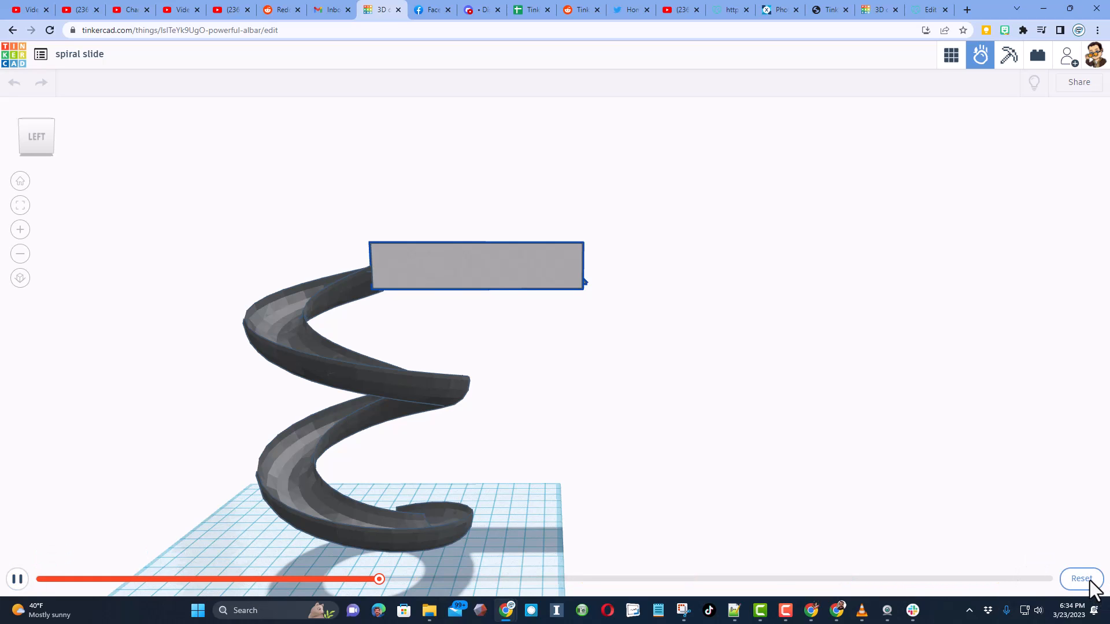
click(1079, 578)
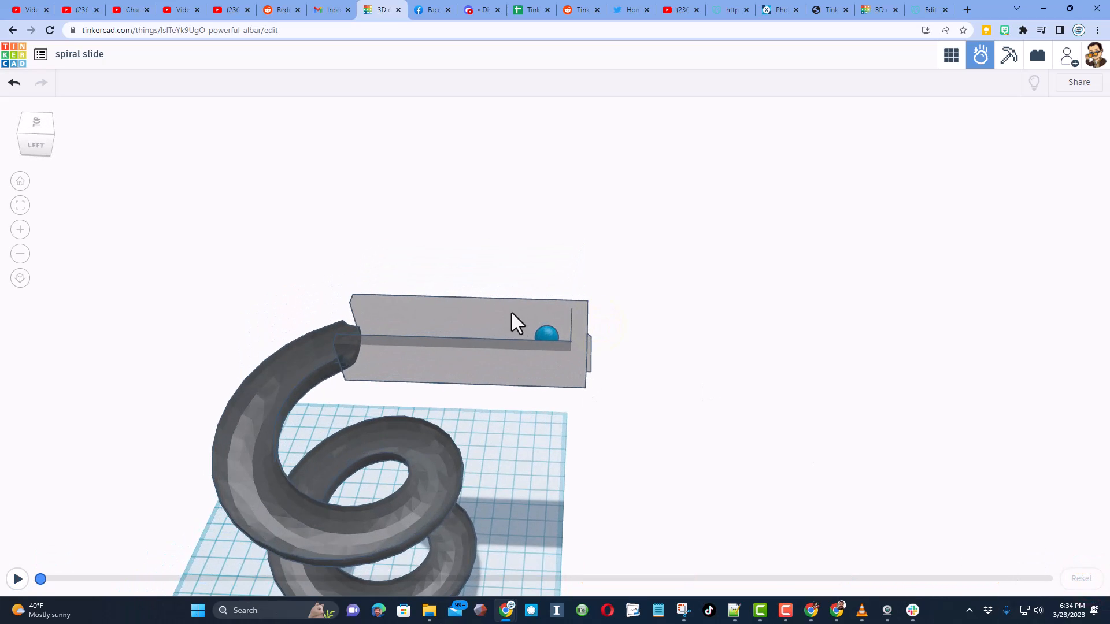
Set the ball's material to Polystyrene.
click(546, 333)
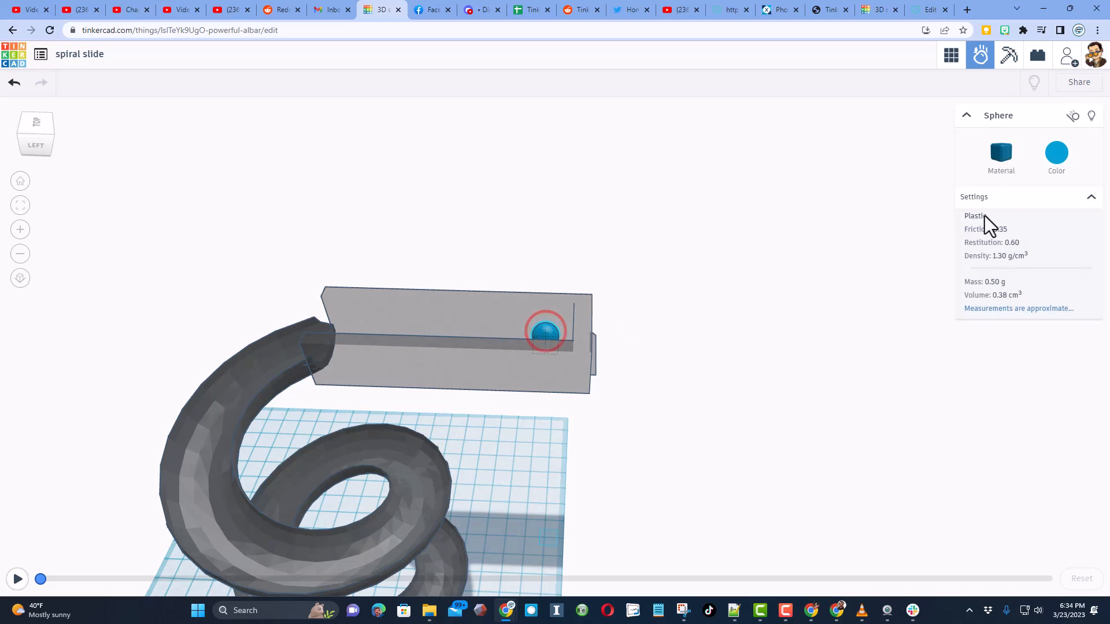
click(977, 216)
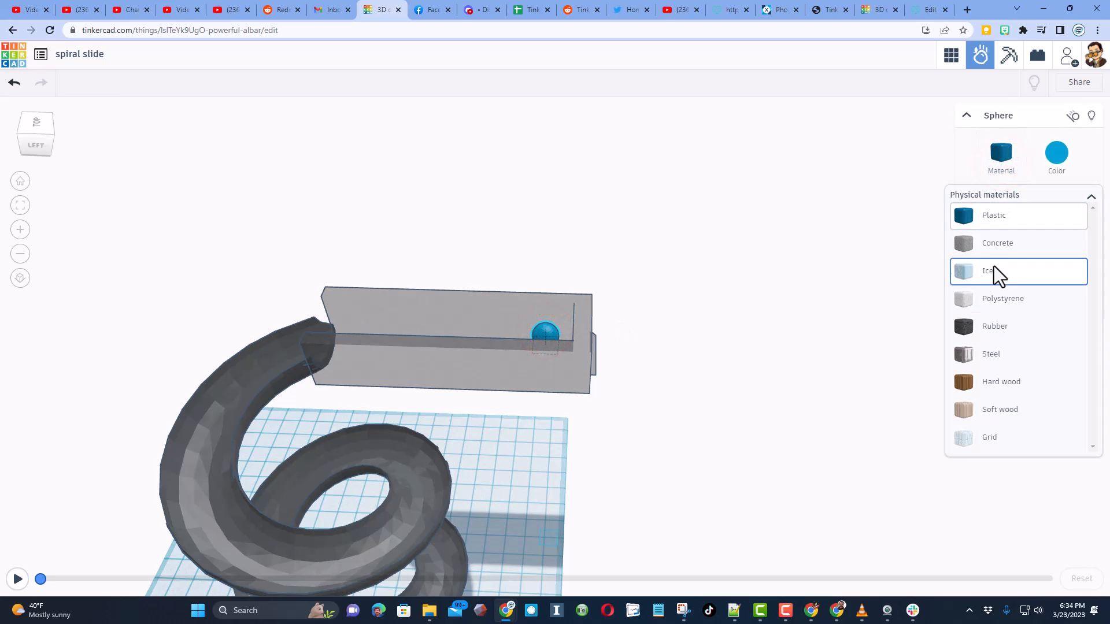
click(1002, 299)
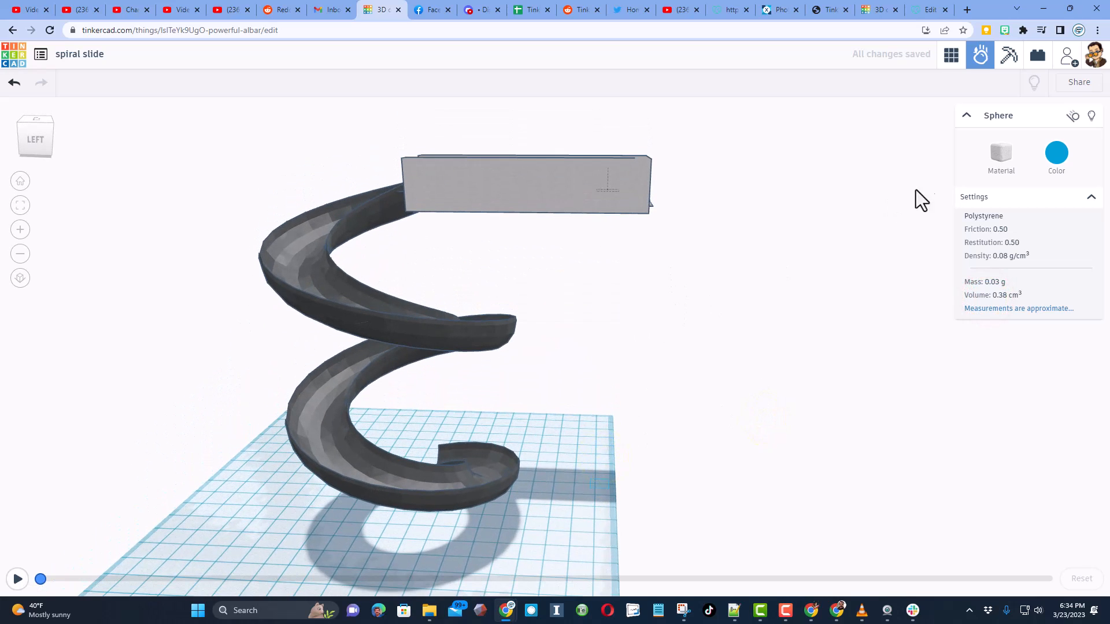
Run the simulation with the polystyrene ball and stop it.
click(17, 579)
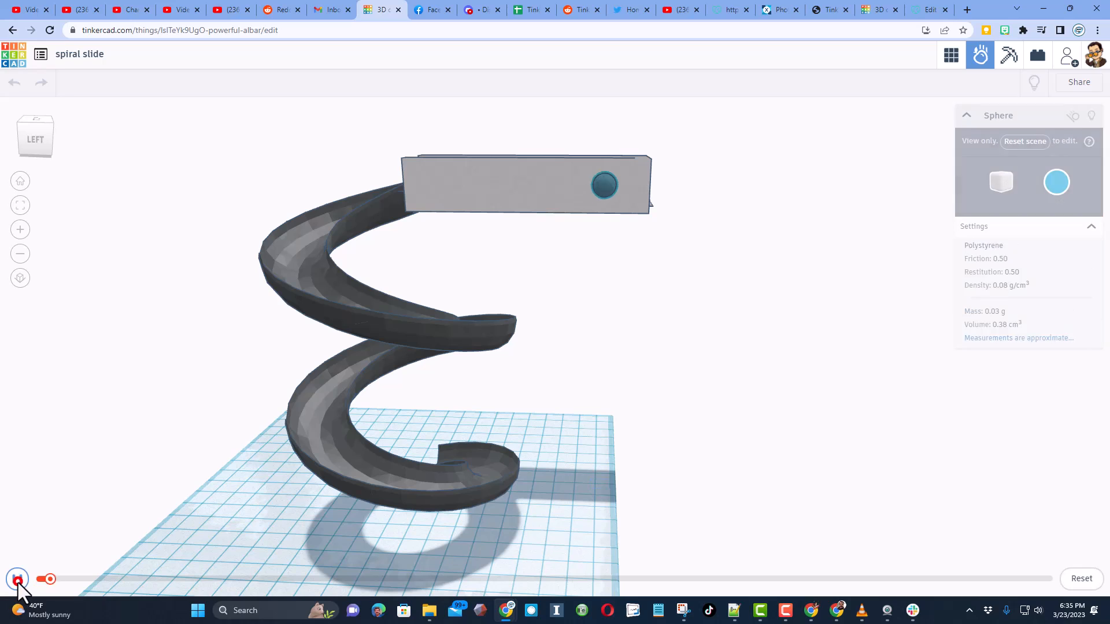
click(17, 579)
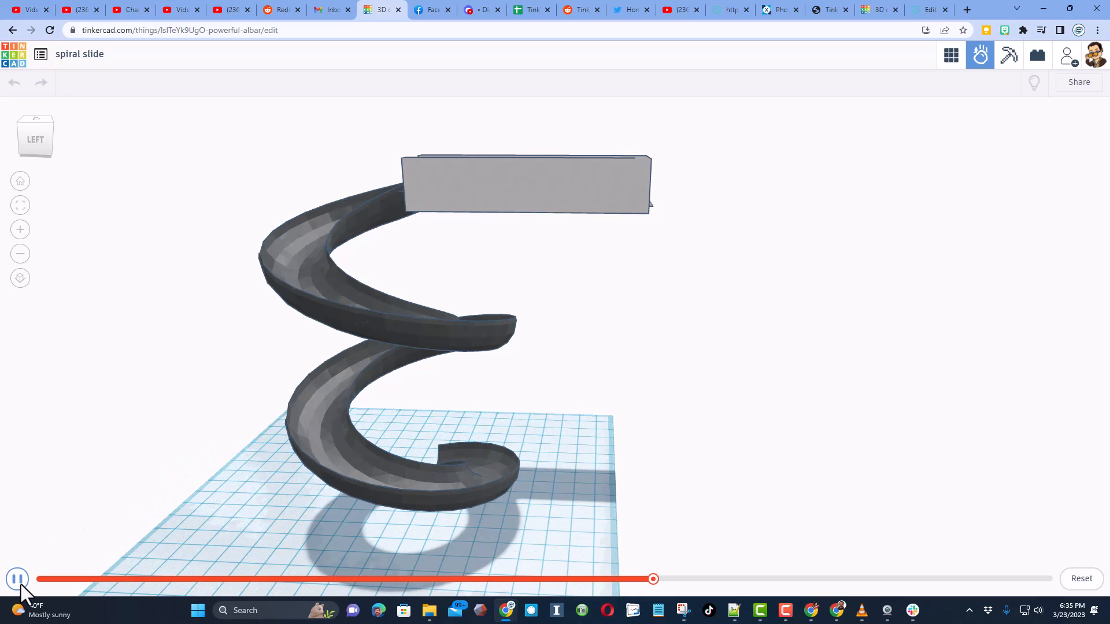
click(17, 579)
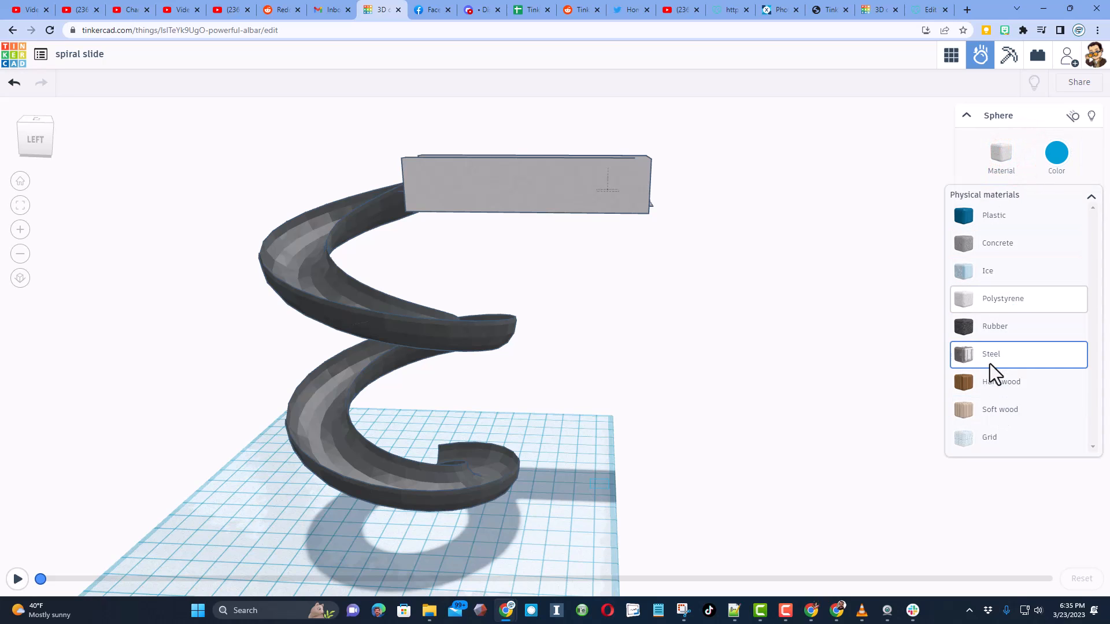
Make the ball steel and run the simulation until it rolls off the spiral, then pause.
click(990, 354)
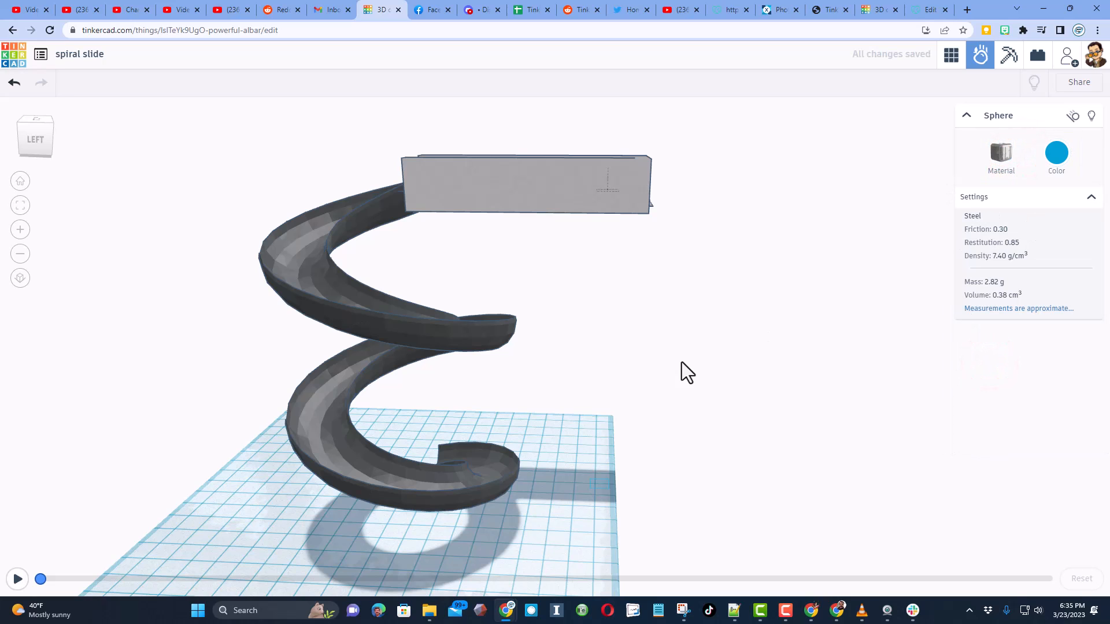
click(18, 579)
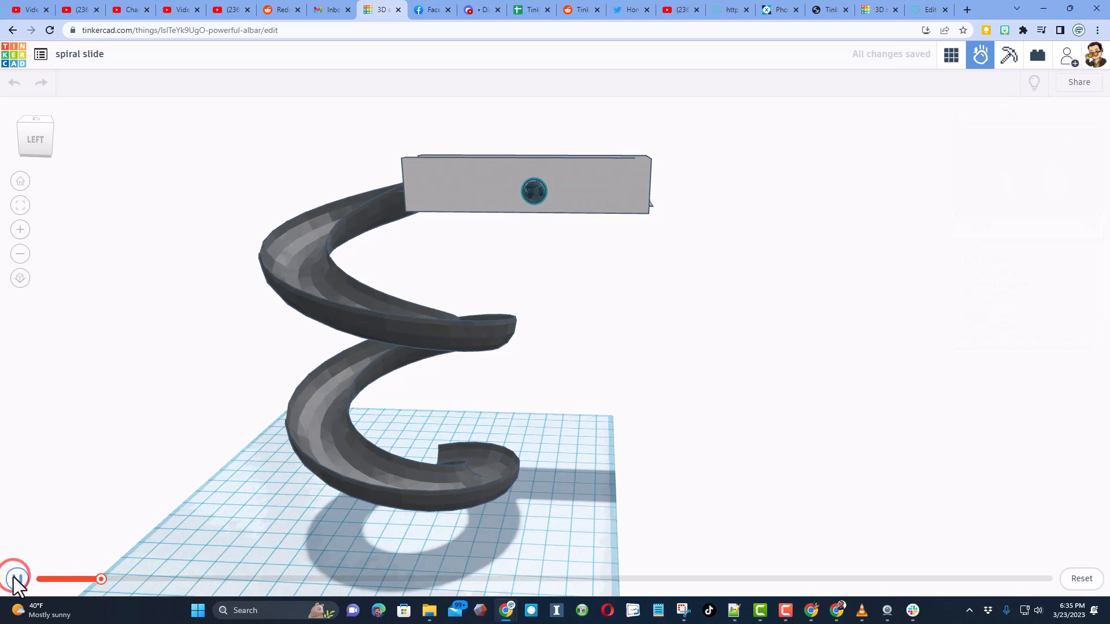
click(15, 578)
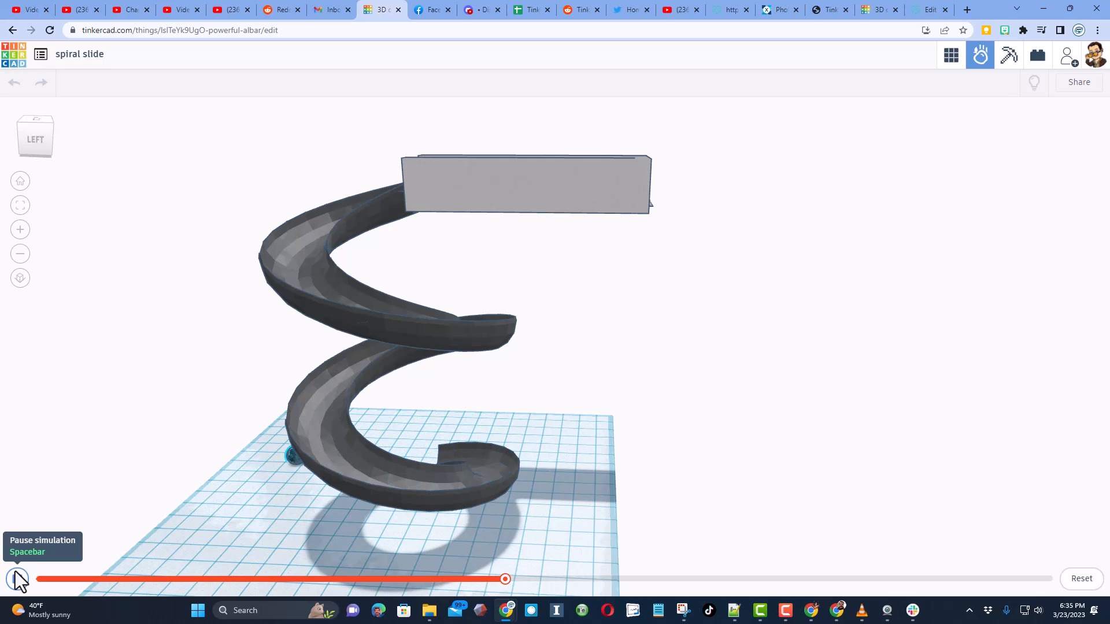
click(18, 579)
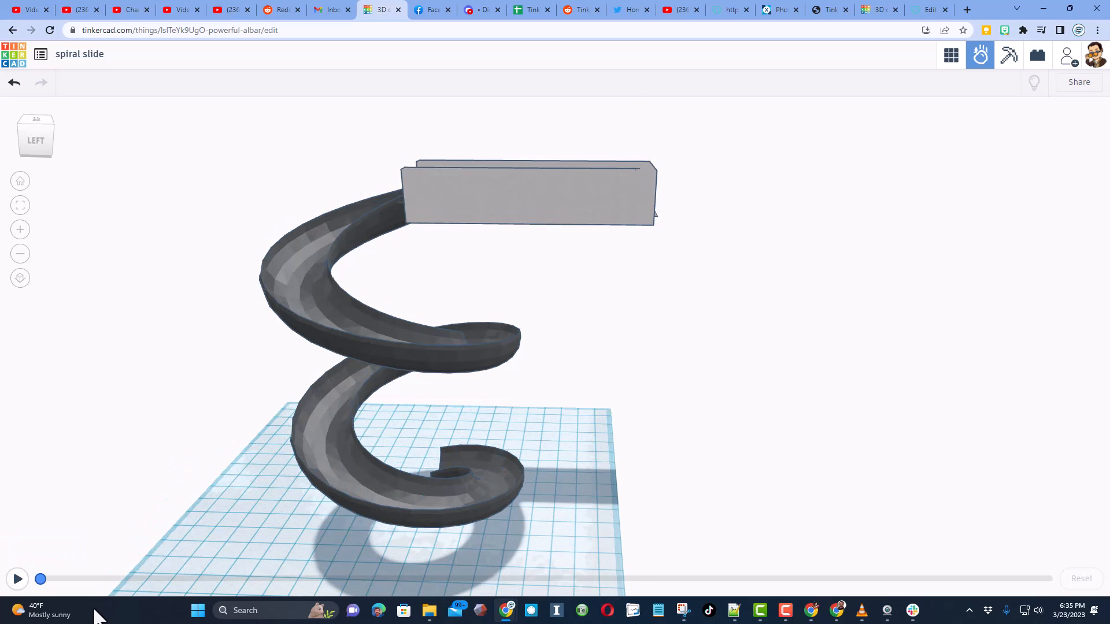
click(17, 579)
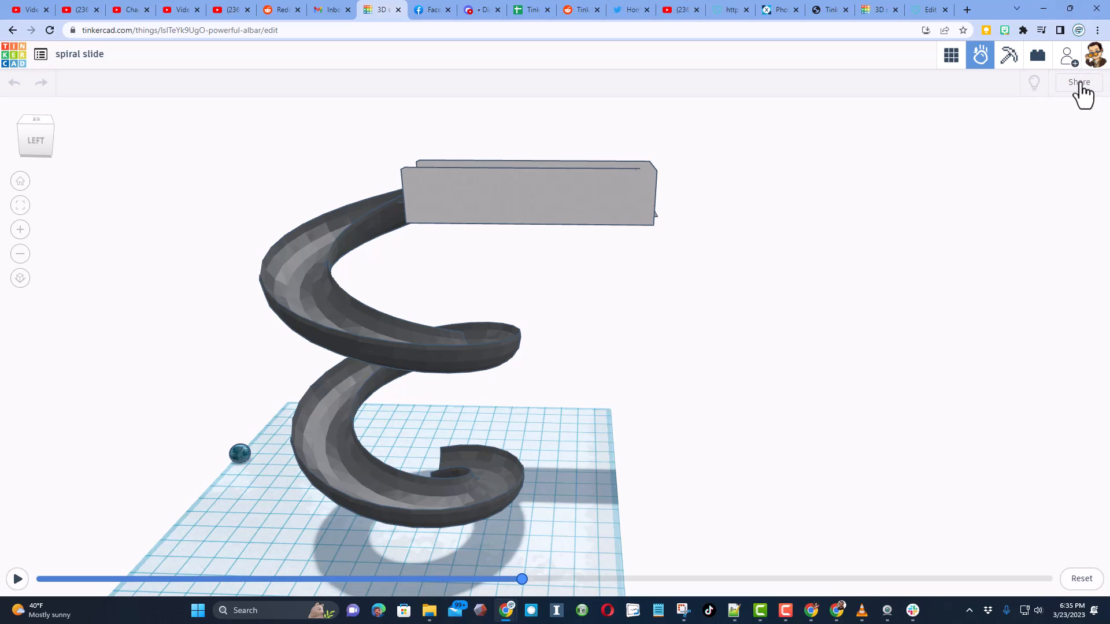
In Share images or video, frame the spiral slide from the back looking down.
click(1077, 83)
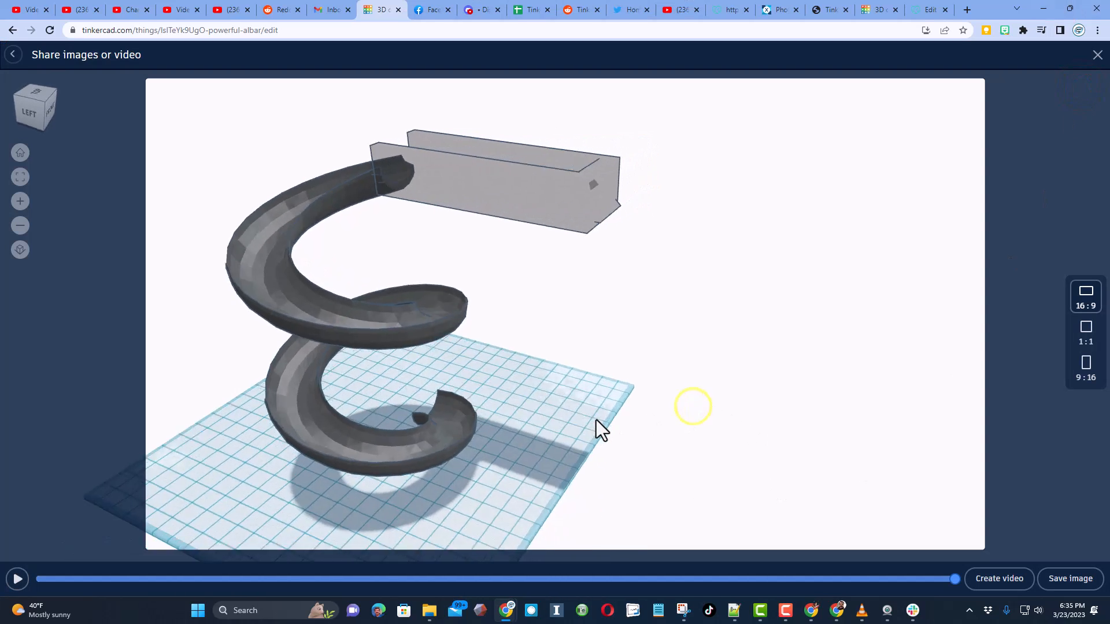
drag(600, 428, 805, 410)
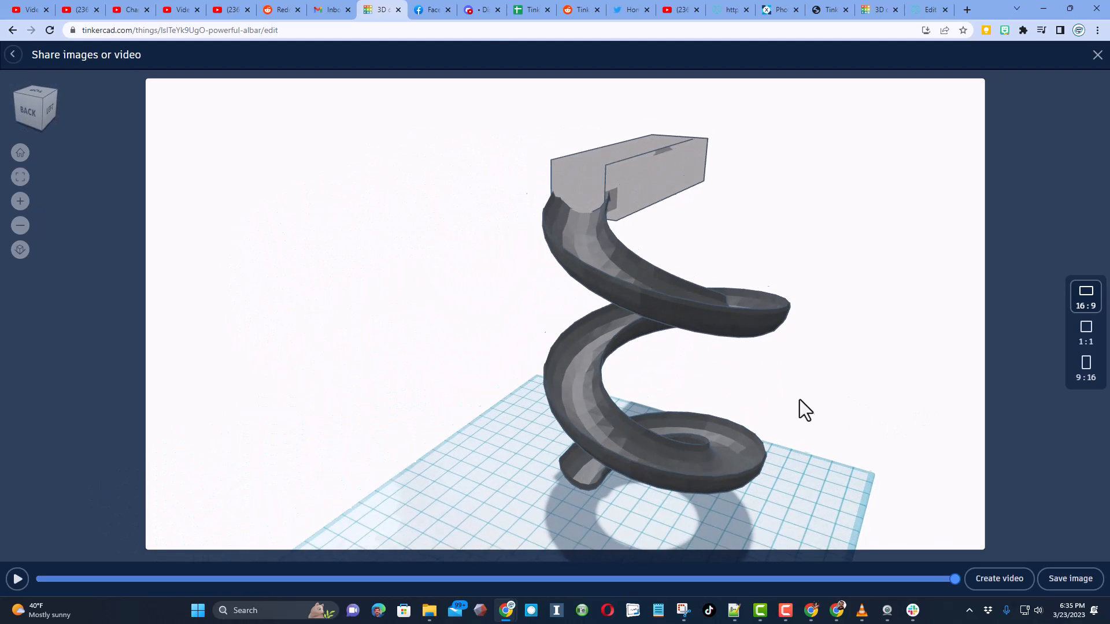
drag(805, 410, 818, 329)
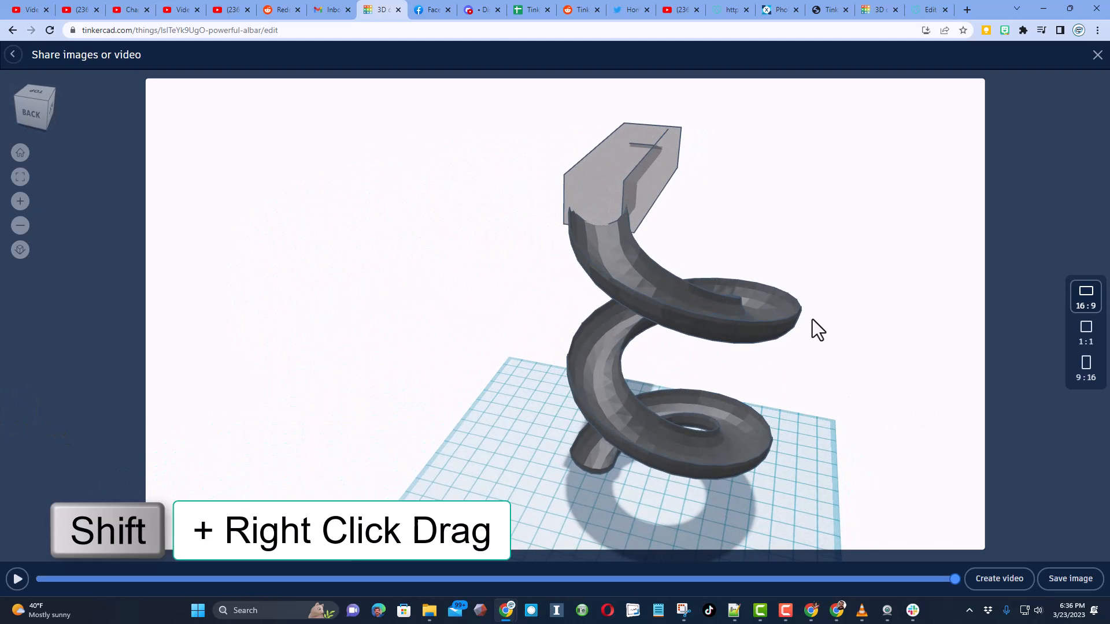
drag(817, 329, 630, 336)
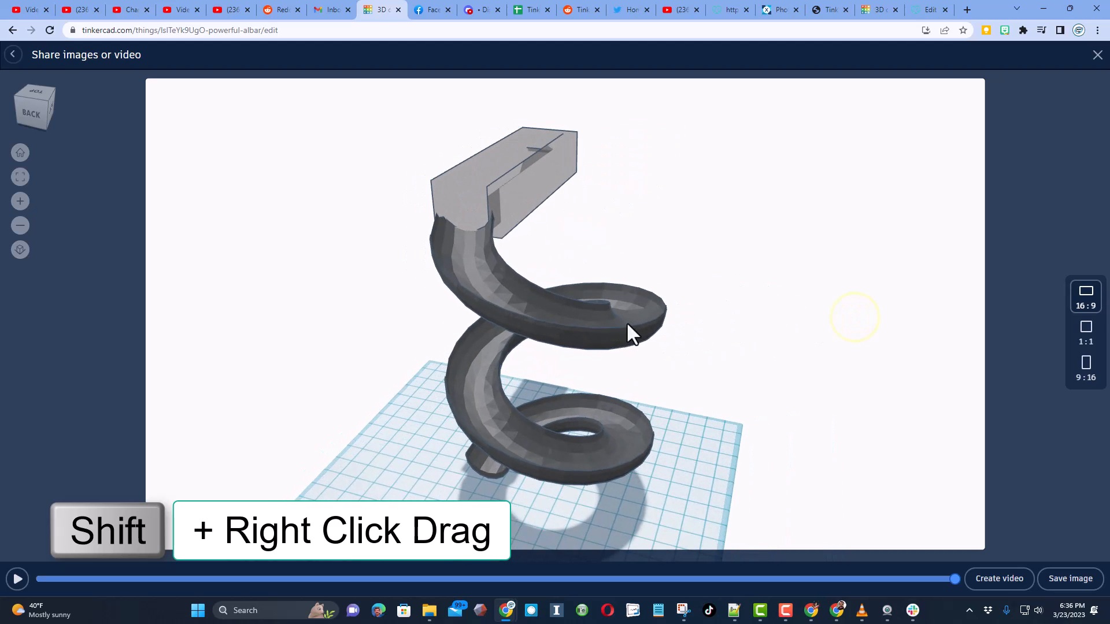
drag(633, 336, 710, 405)
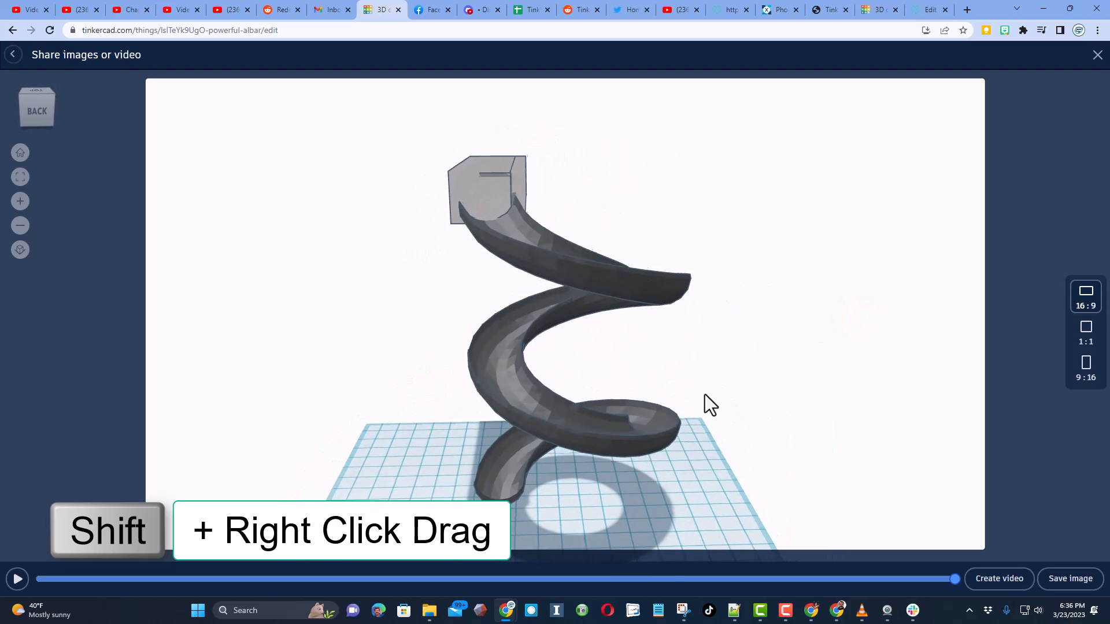
drag(707, 404, 948, 573)
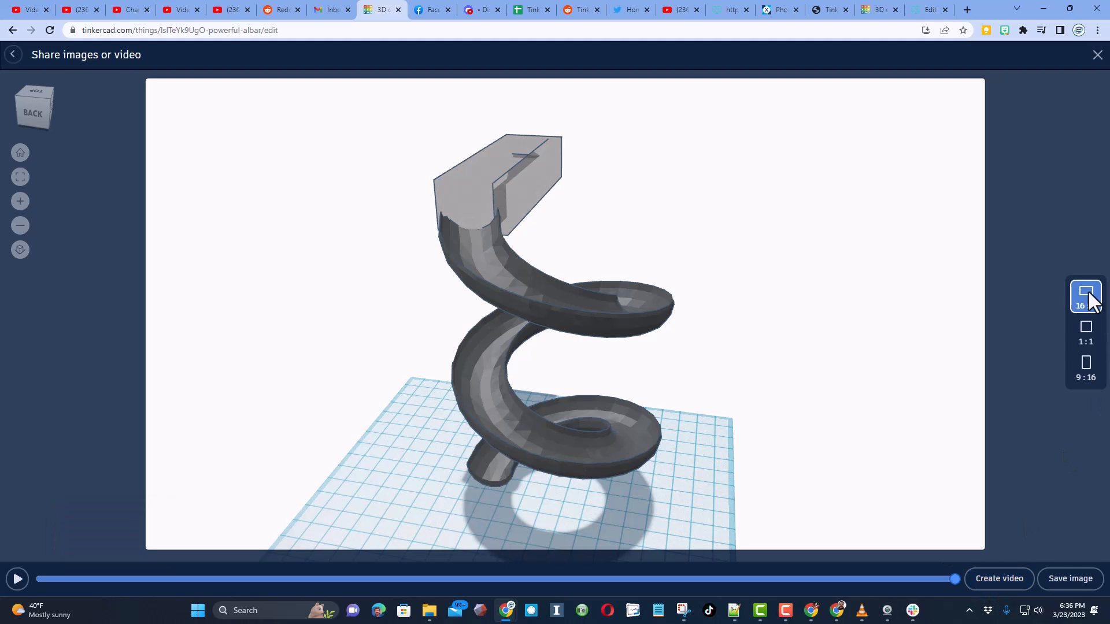
Try 16:9 and 1:1 framings, then create the video.
click(1085, 327)
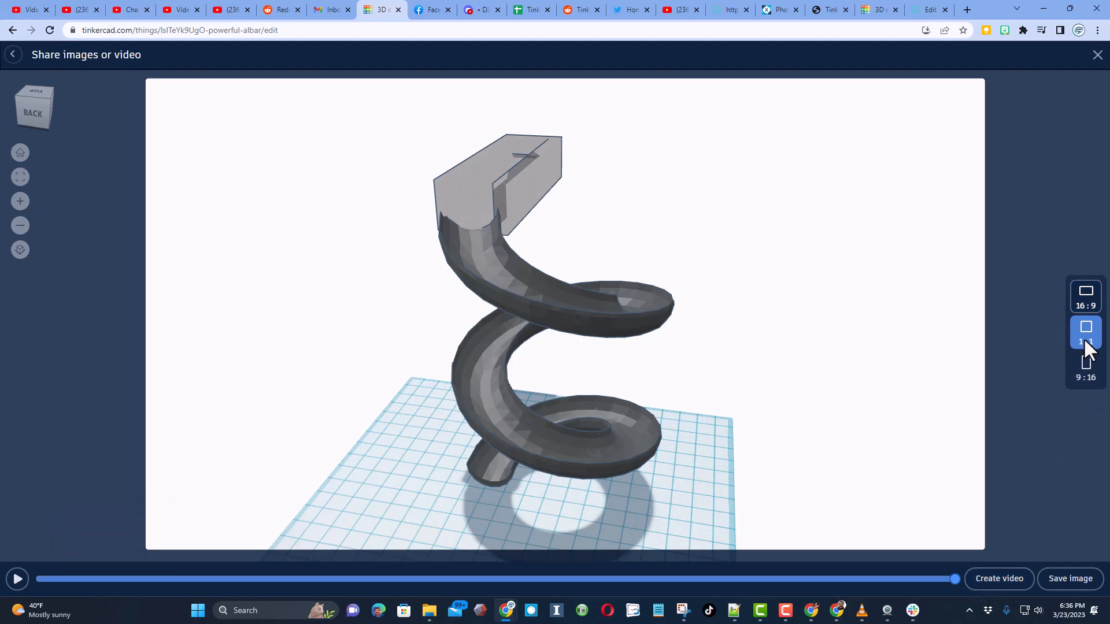
click(1085, 365)
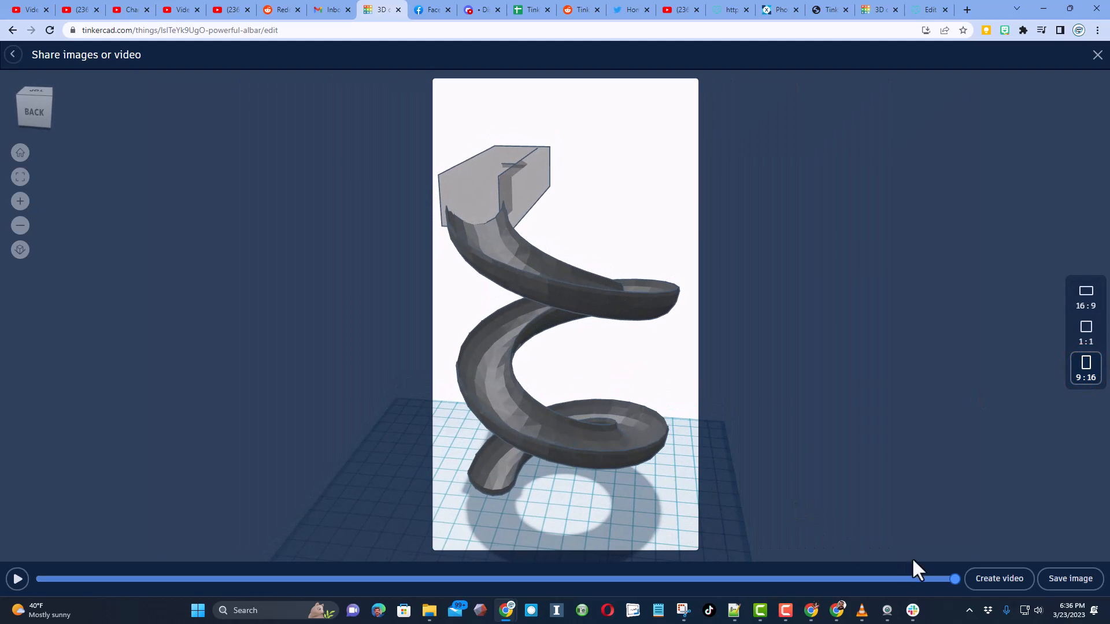
click(998, 577)
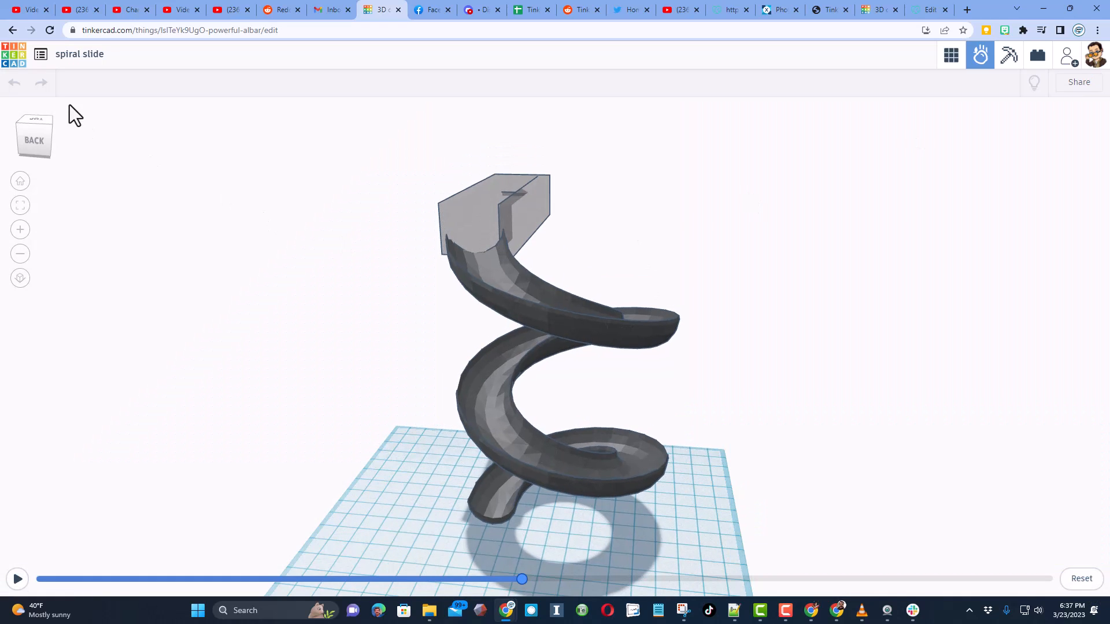
mouse_move(899, 465)
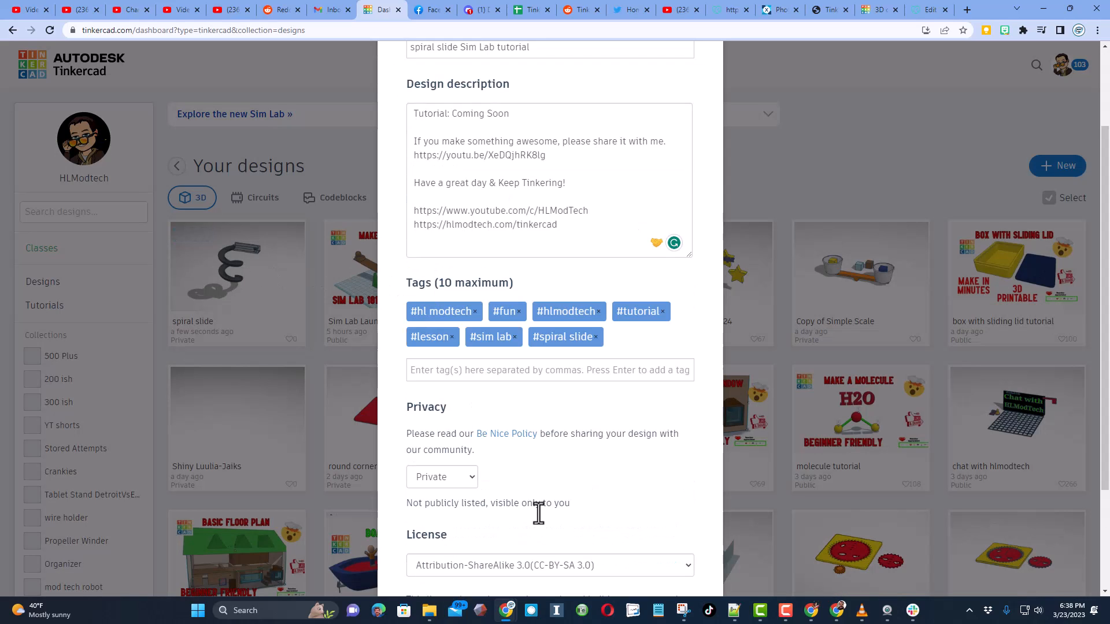
Set the design to Public with an Attribution-NoDerivs 3.0 license and save changes.
click(440, 361)
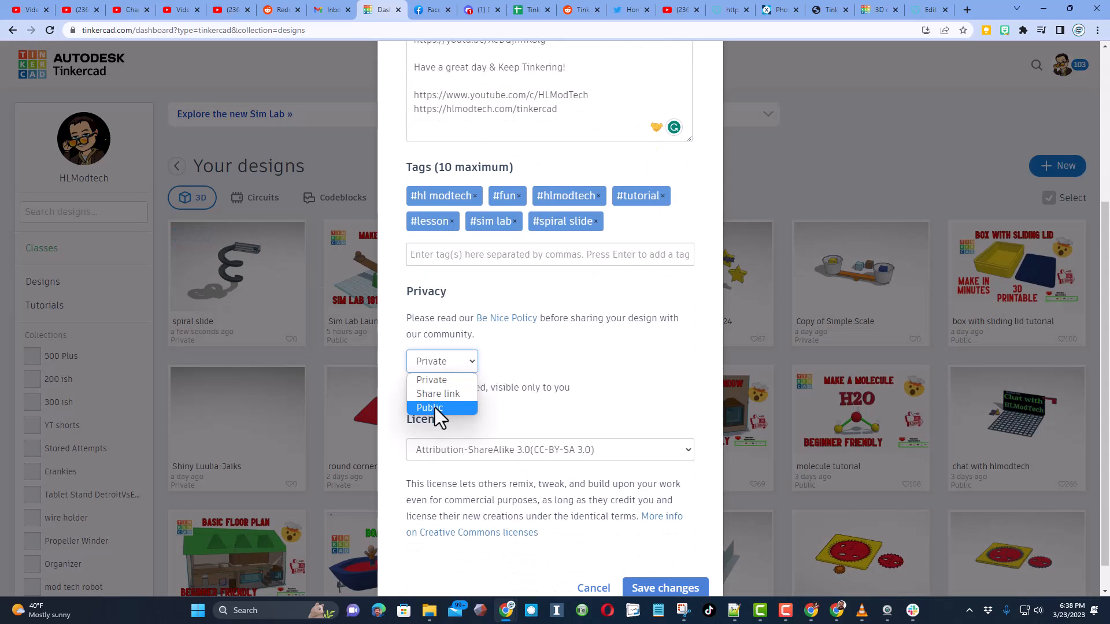
click(548, 450)
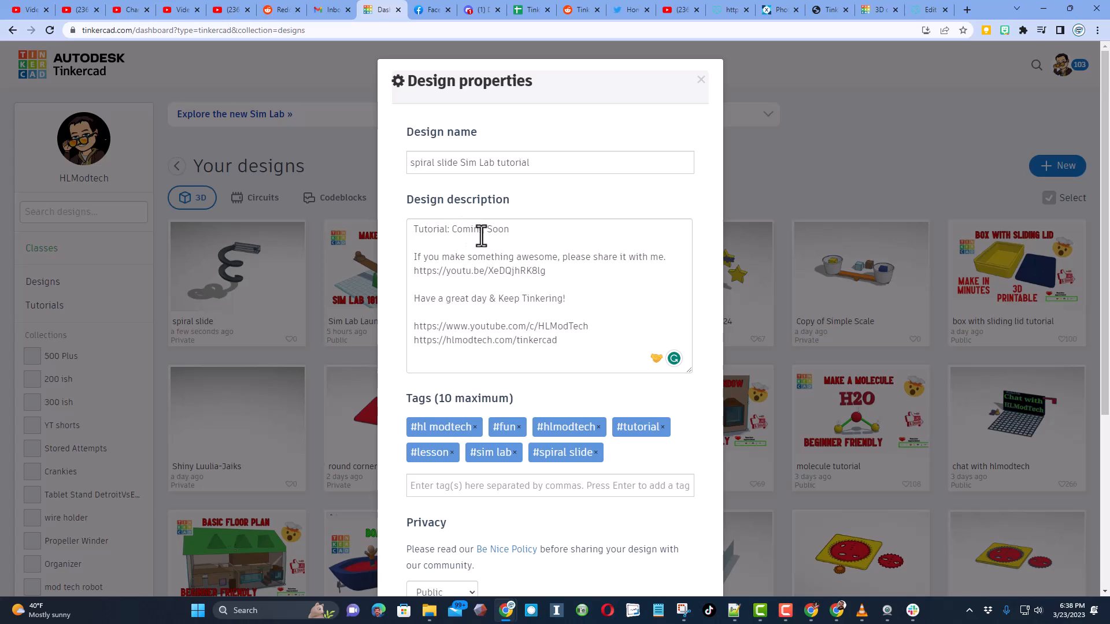
scroll(down, 3)
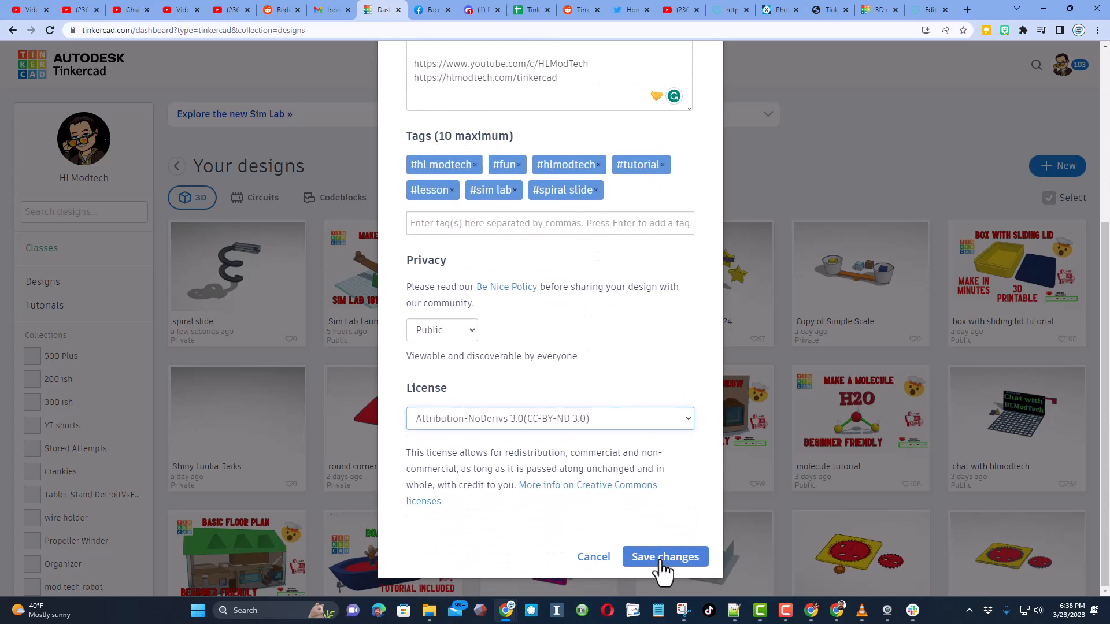
click(663, 556)
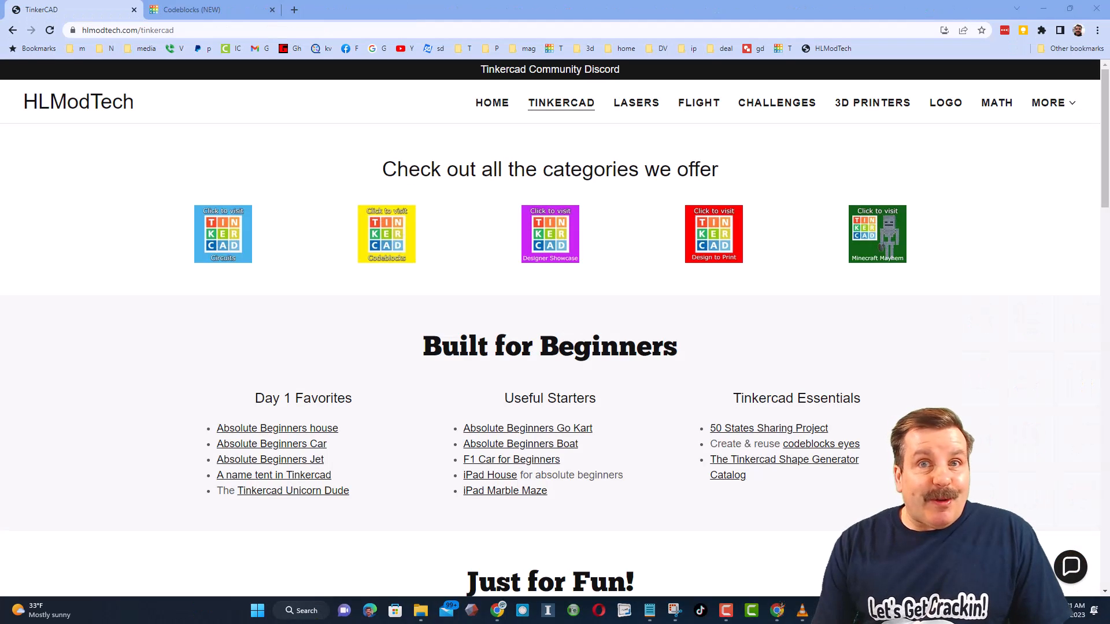
mouse_move(193, 232)
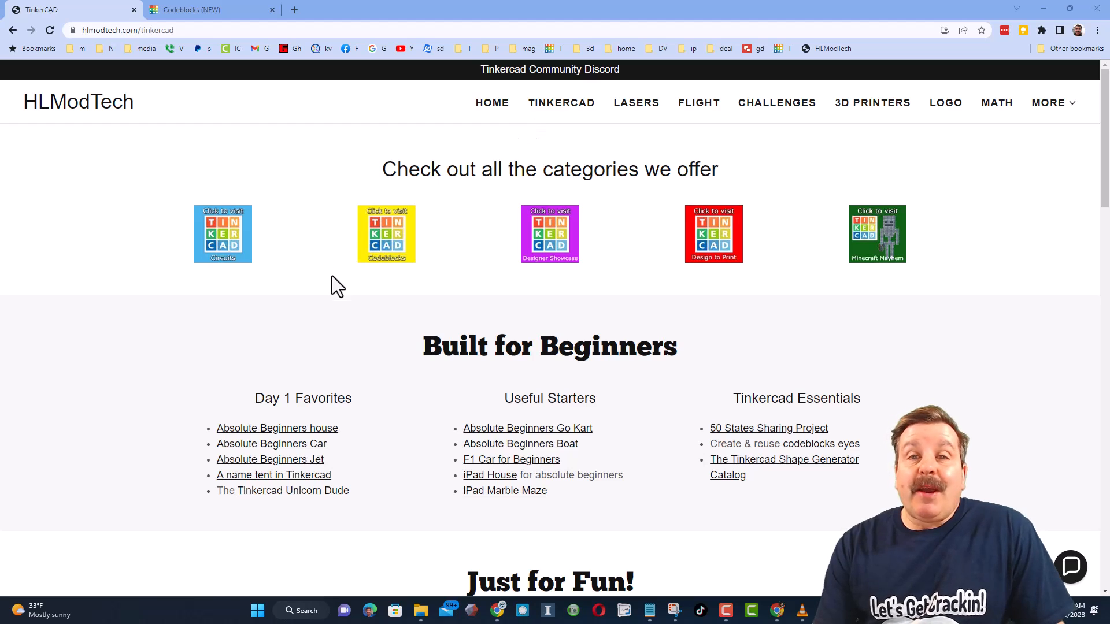
mouse_move(945, 302)
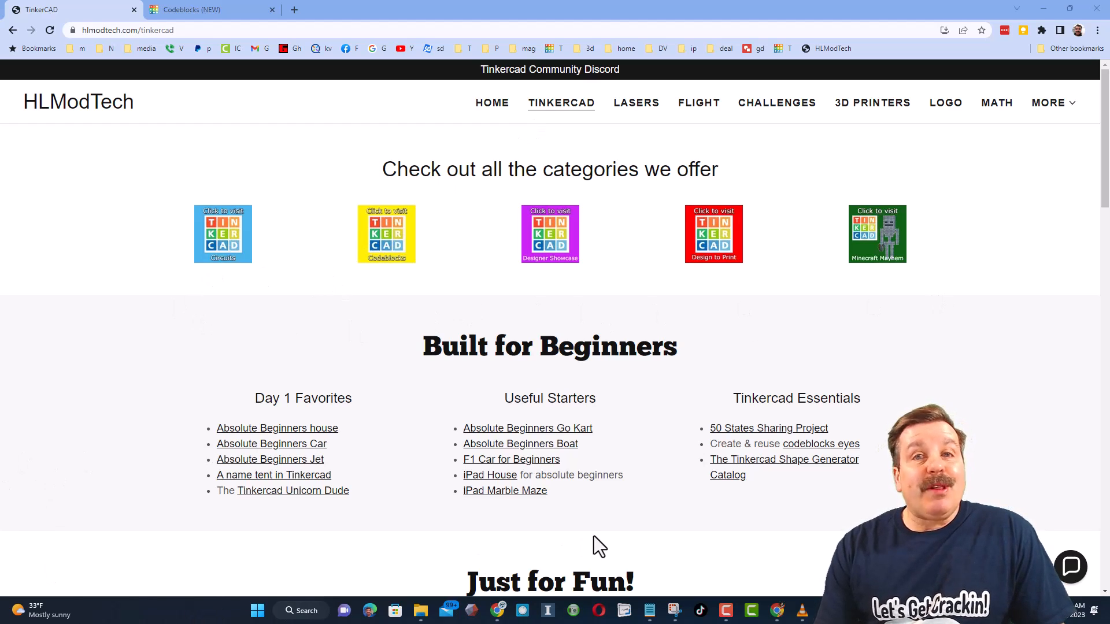
mouse_move(620, 559)
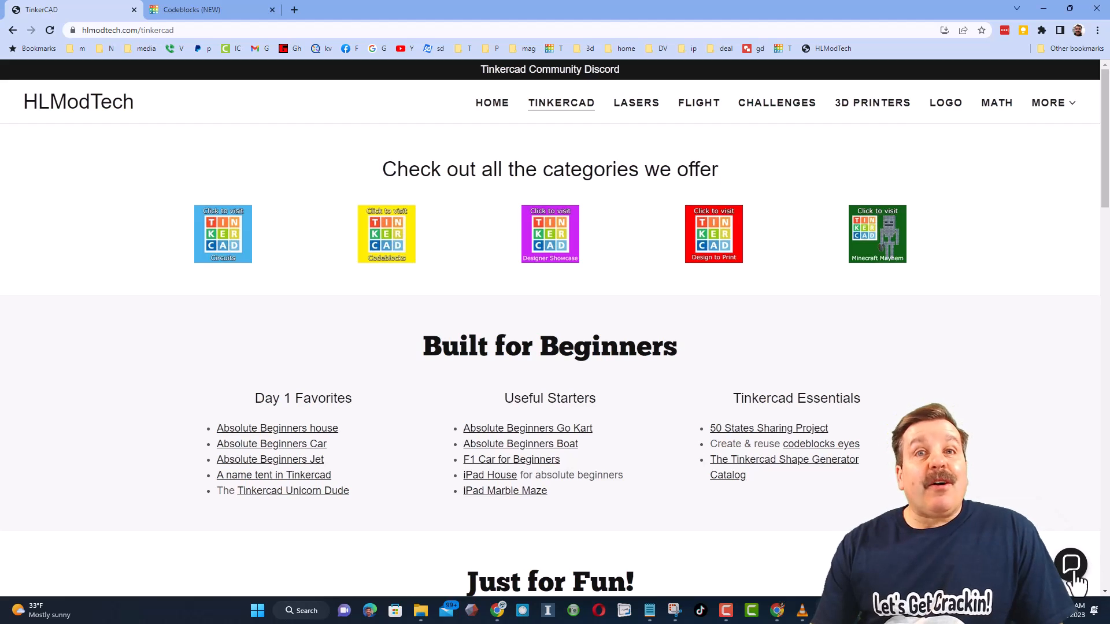
Briefly check the site's contact chat, then follow the Tinkercad Community Discord banner link.
click(1070, 564)
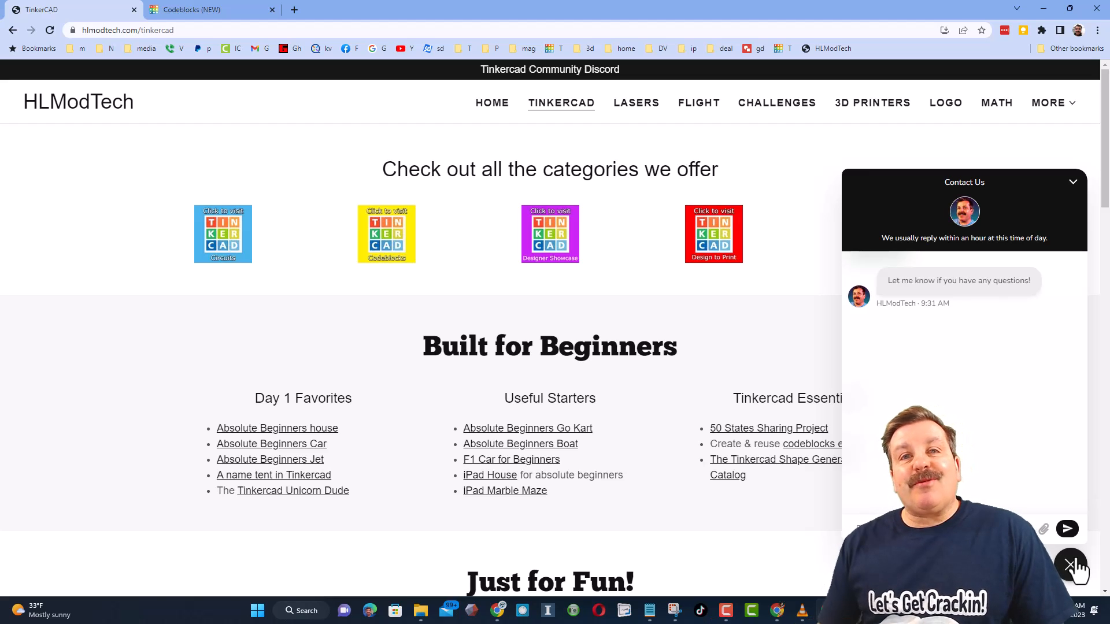
click(1070, 566)
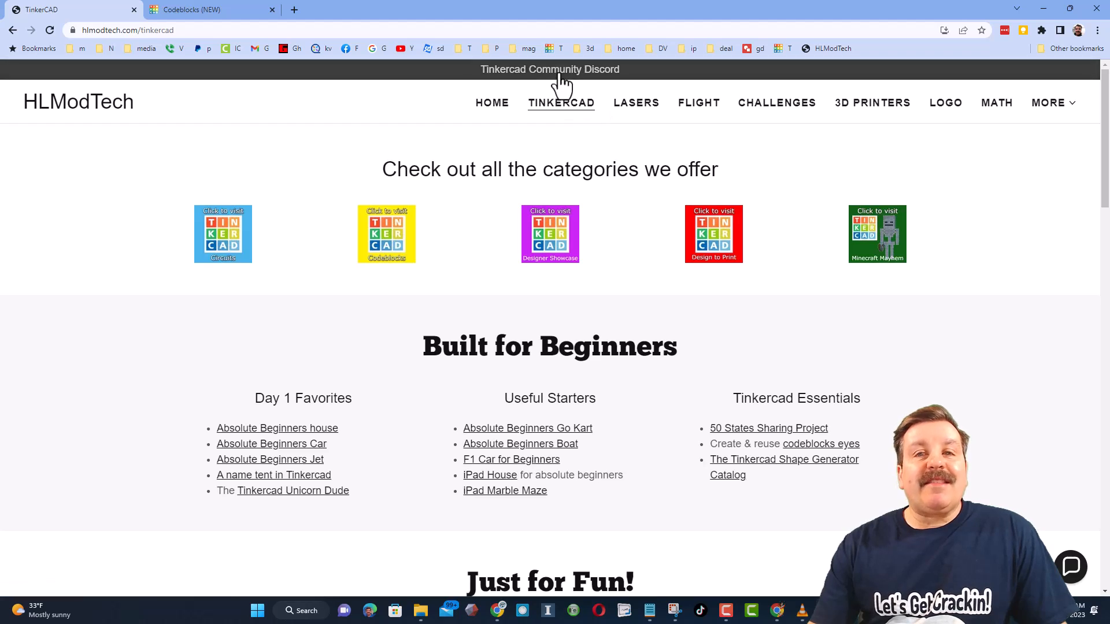
click(549, 69)
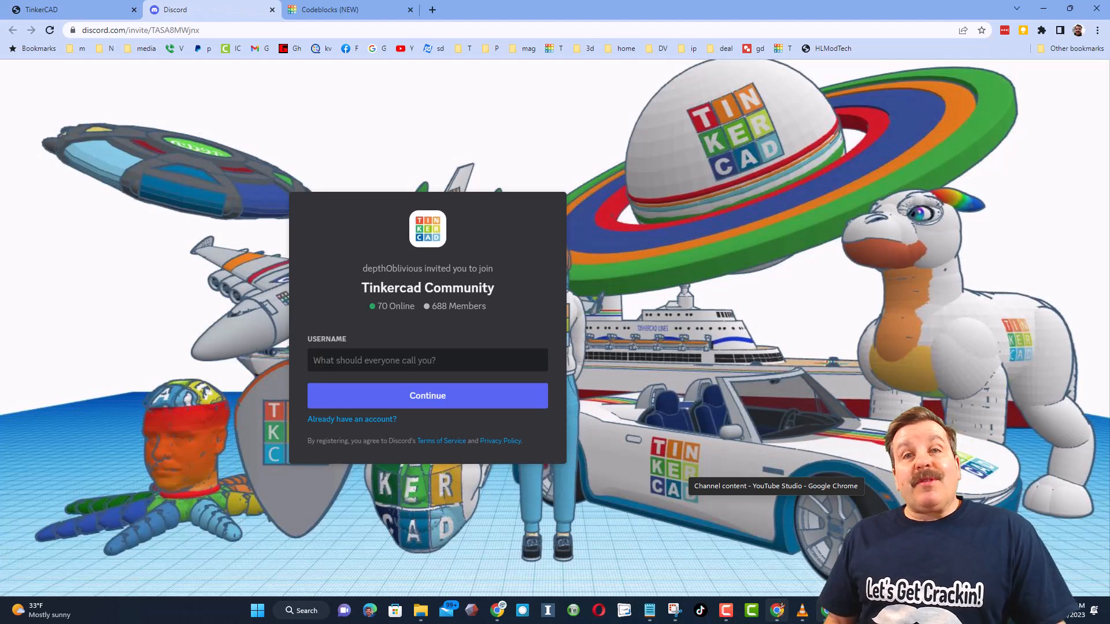
click(426, 359)
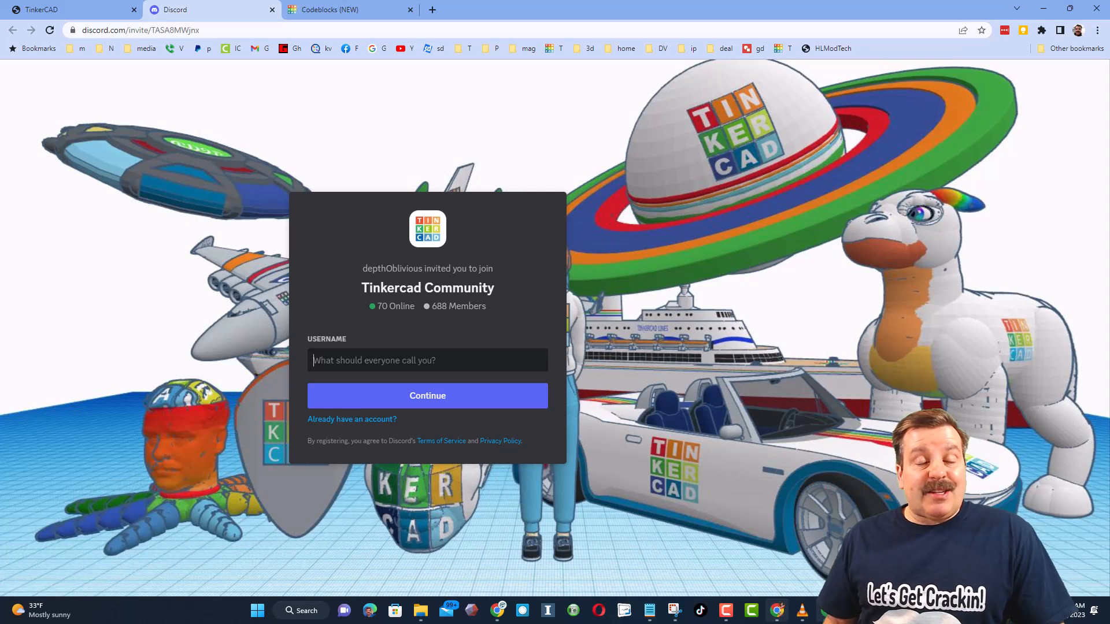